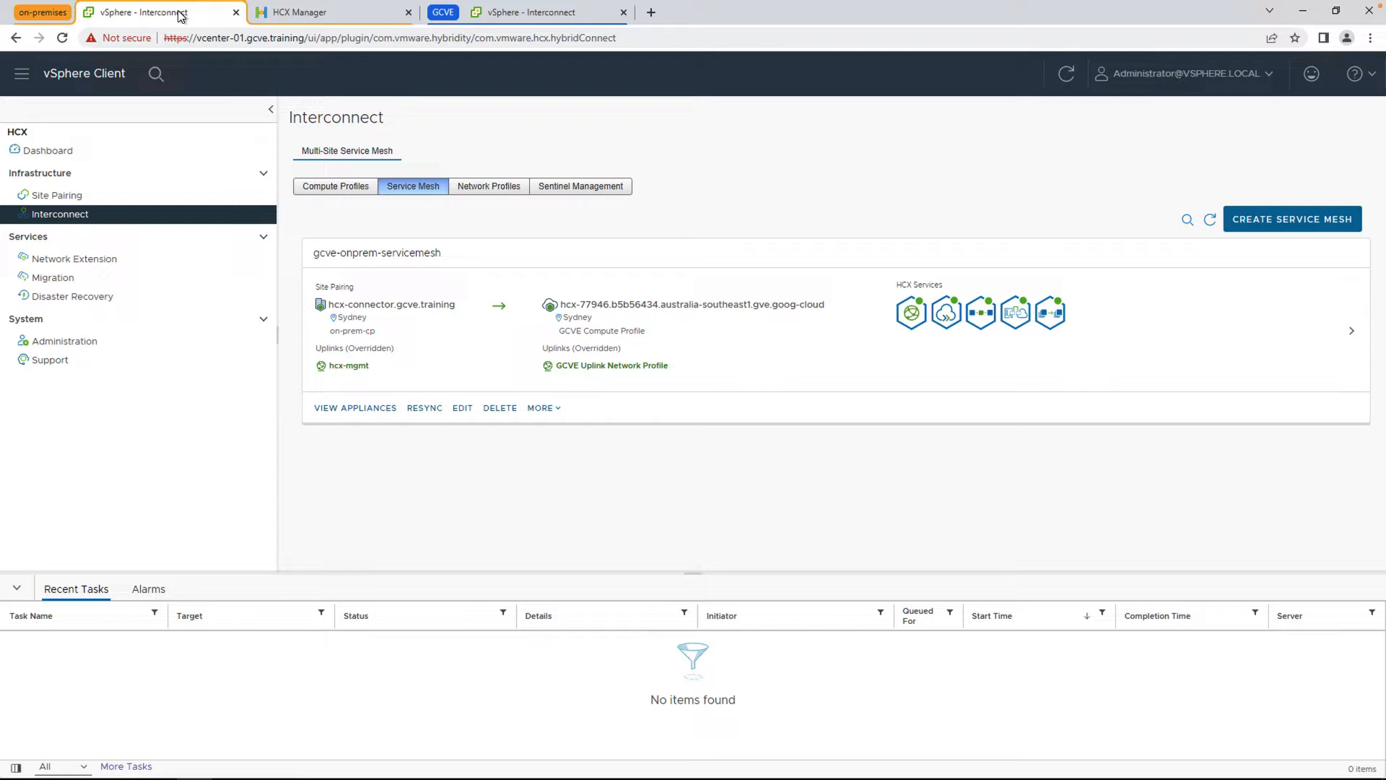
mouse_move(142, 224)
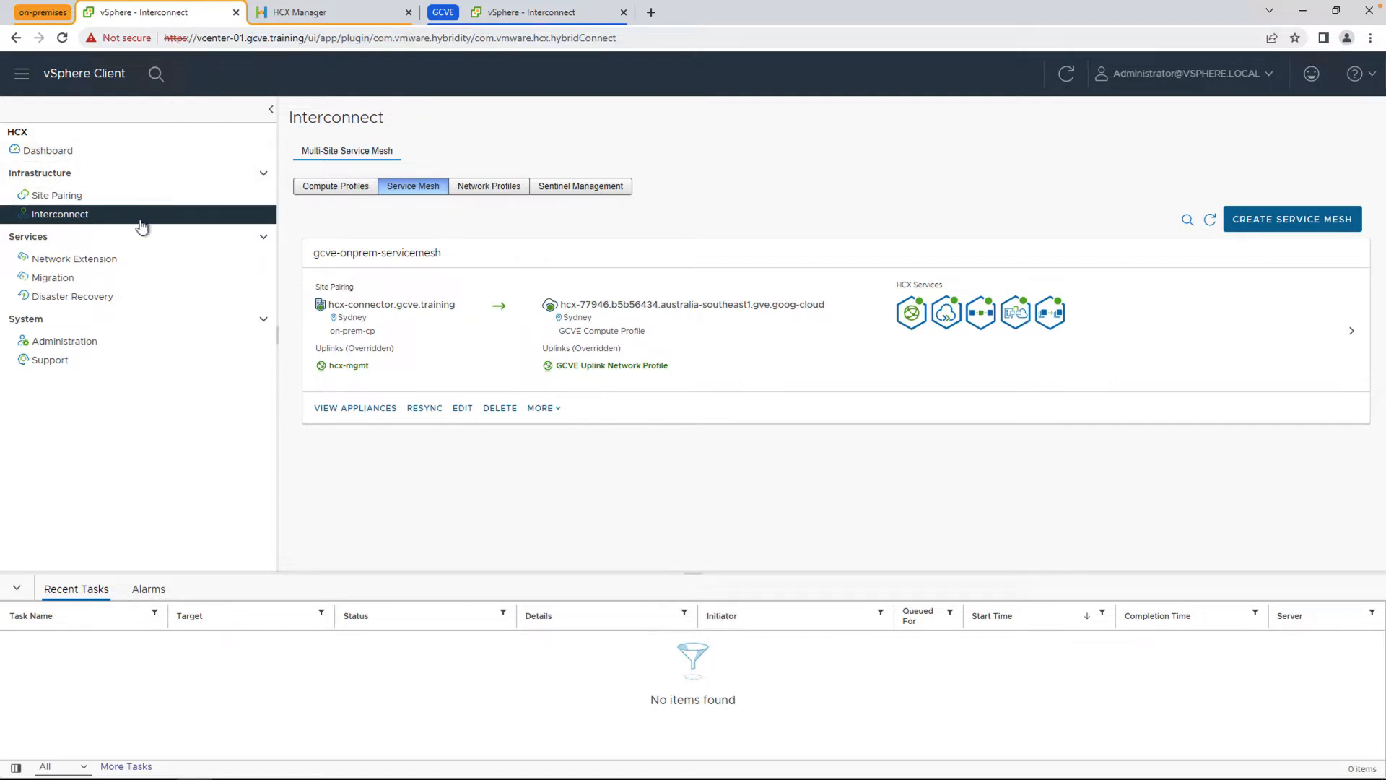
Step: Go to the Network Extension service, which lists no extensions yet
click(75, 258)
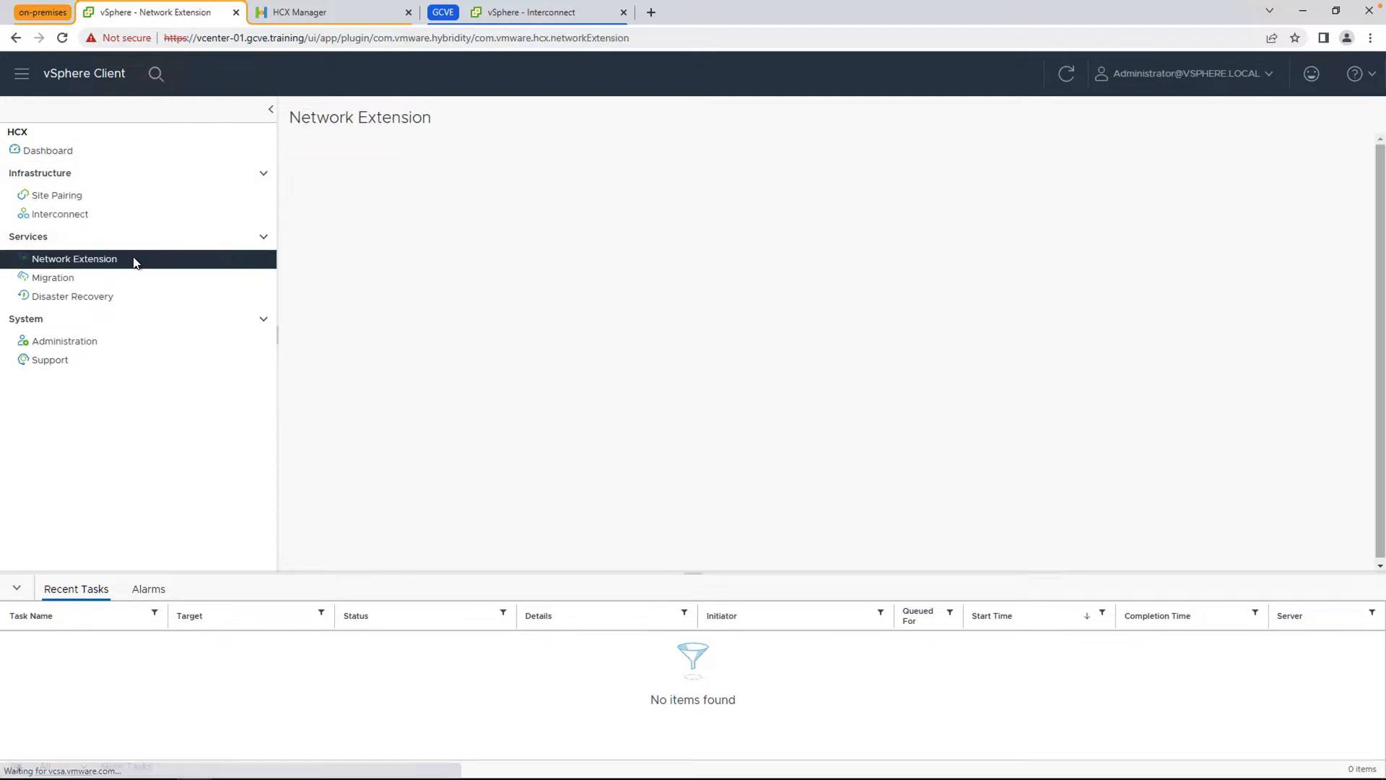
click(75, 258)
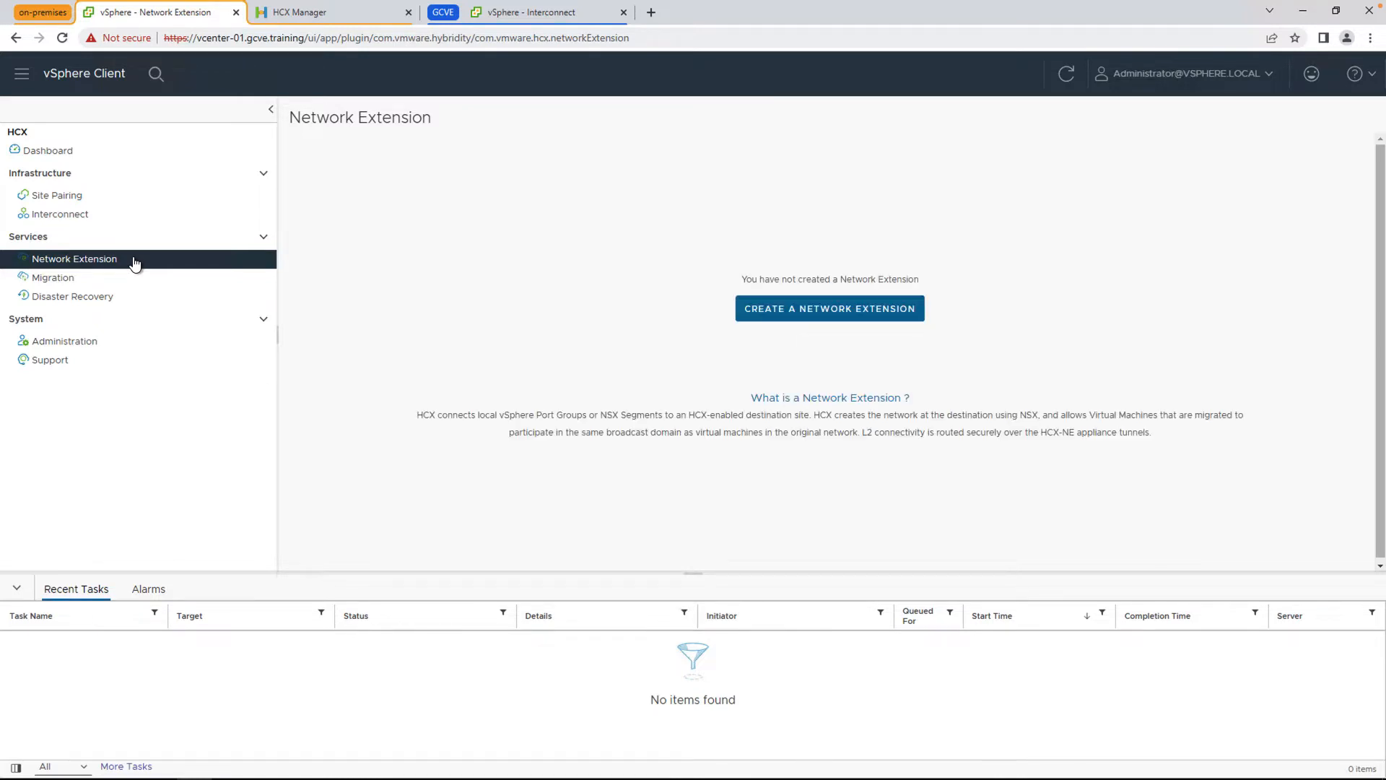
Step: Start a new network extension with stretch-vlan as the source network
click(830, 307)
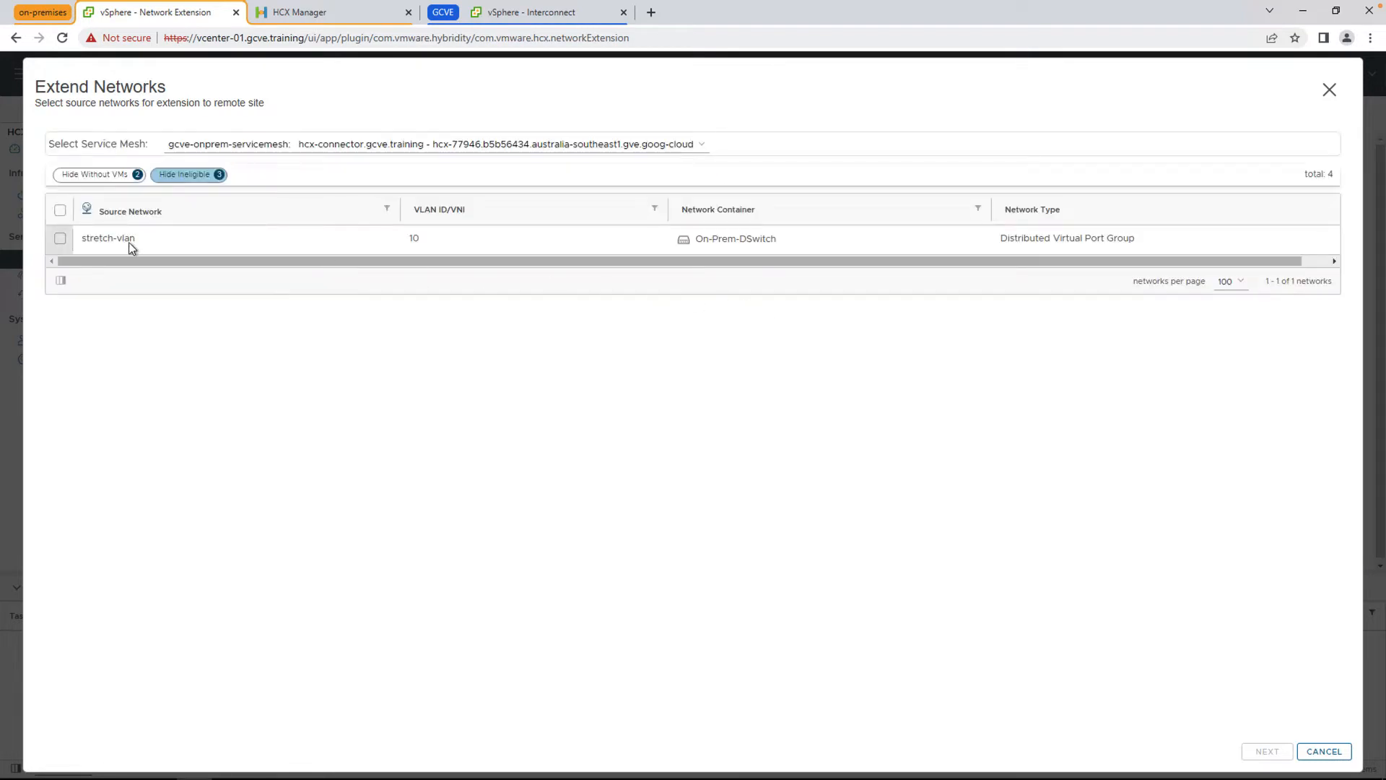
click(60, 238)
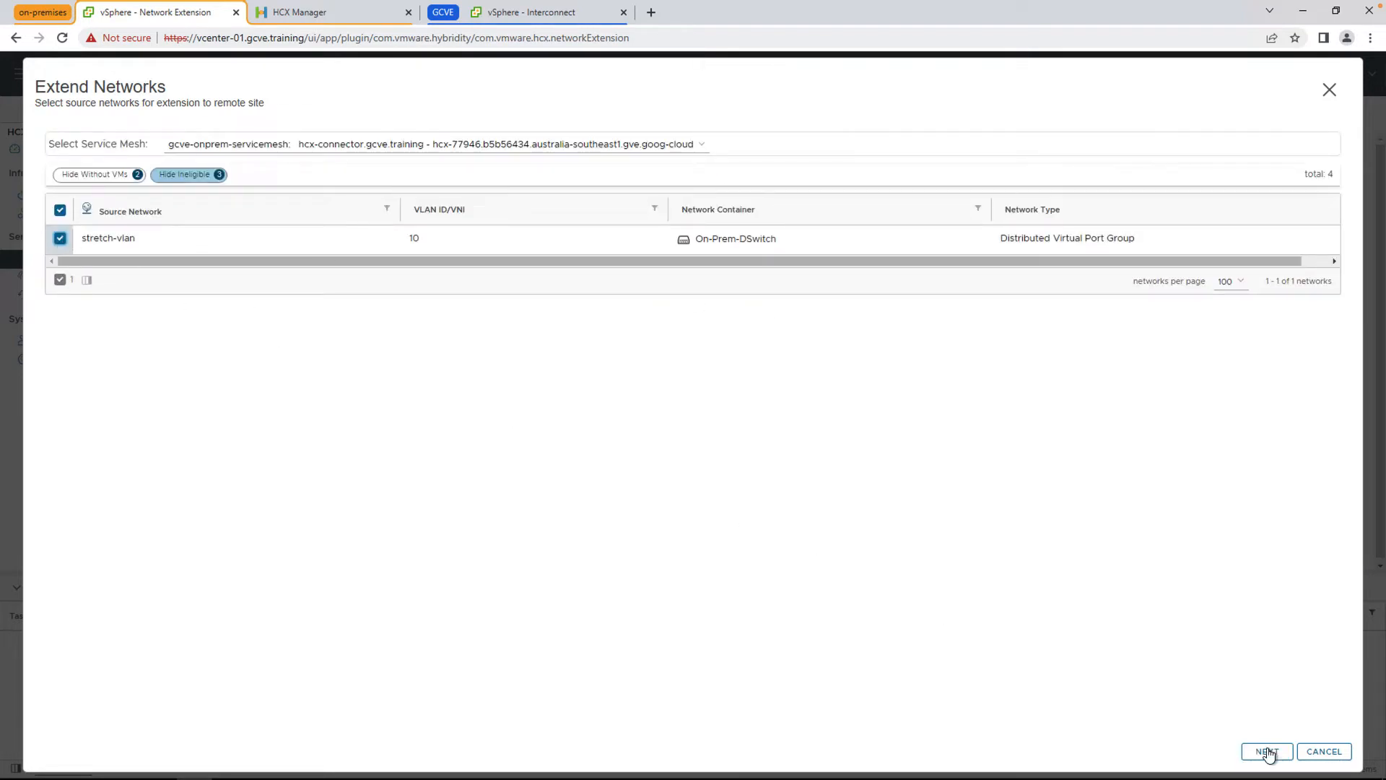
Step: Enter gateway 172.16.3.1/24 for stretch-vlan, leaving Mobility Optimized Networking off and optional settings default
click(1267, 751)
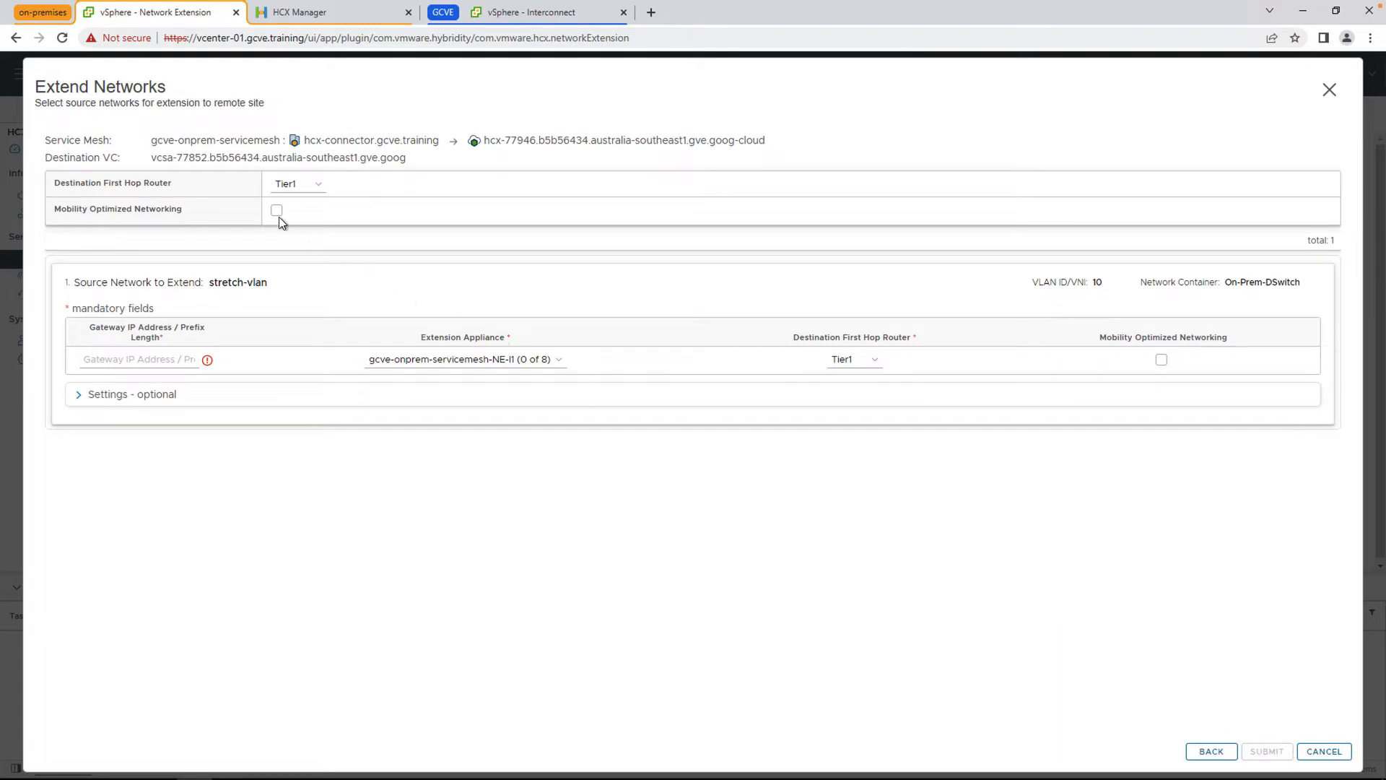
click(277, 210)
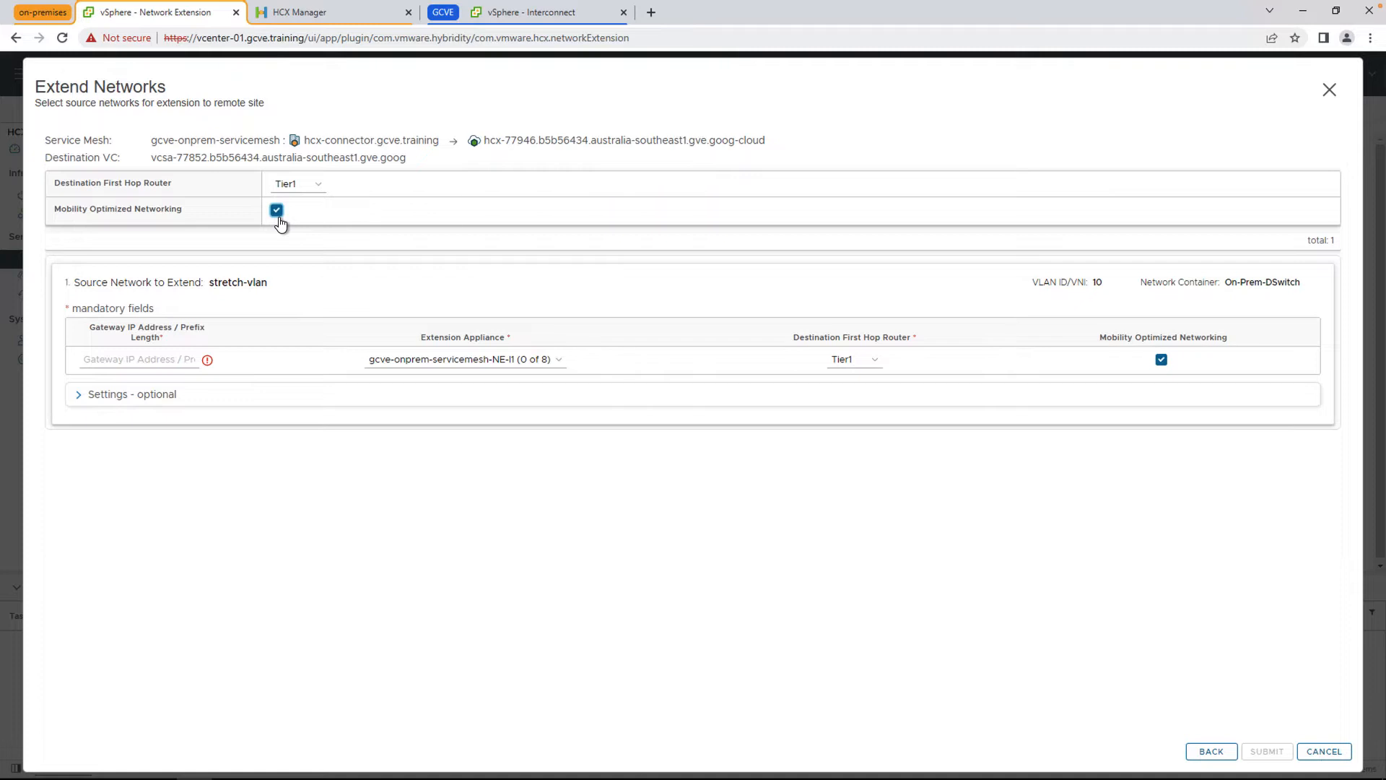
click(276, 210)
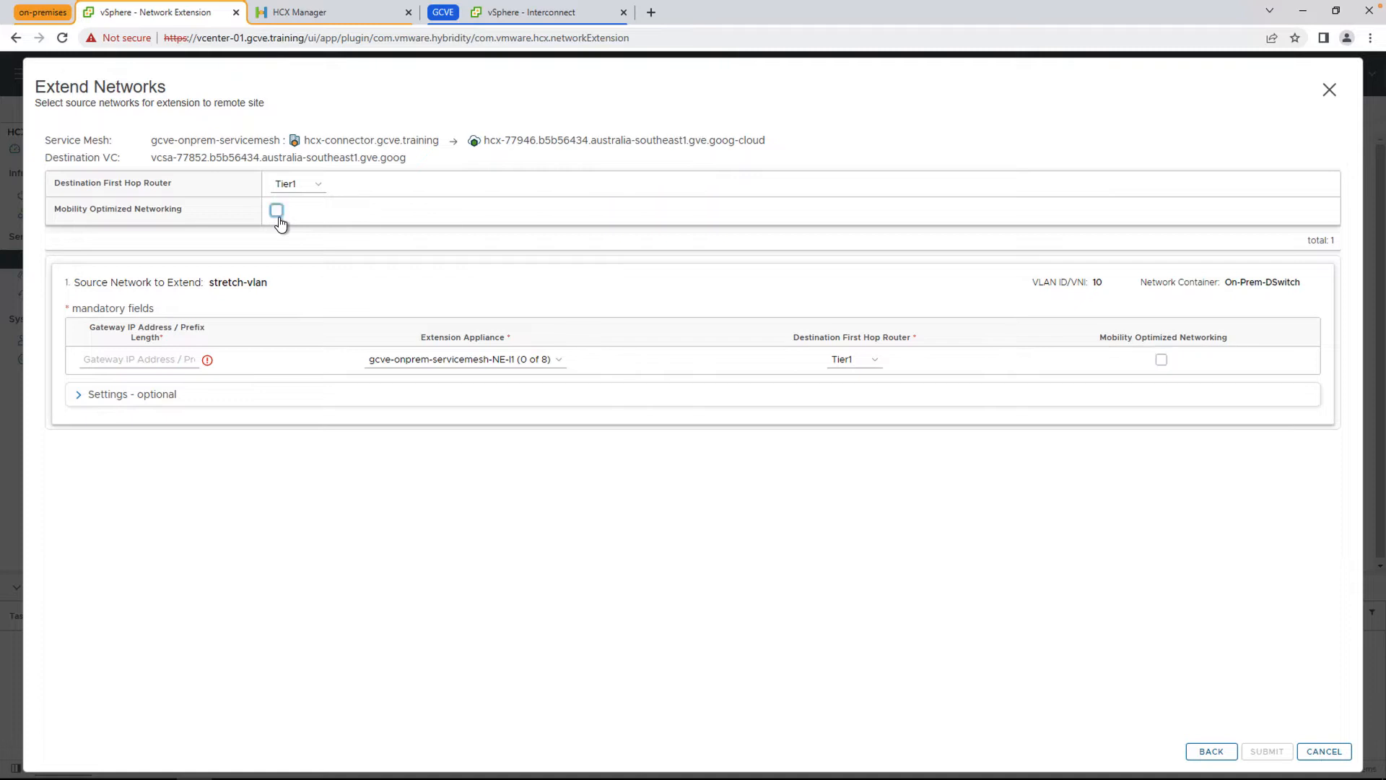
click(137, 360)
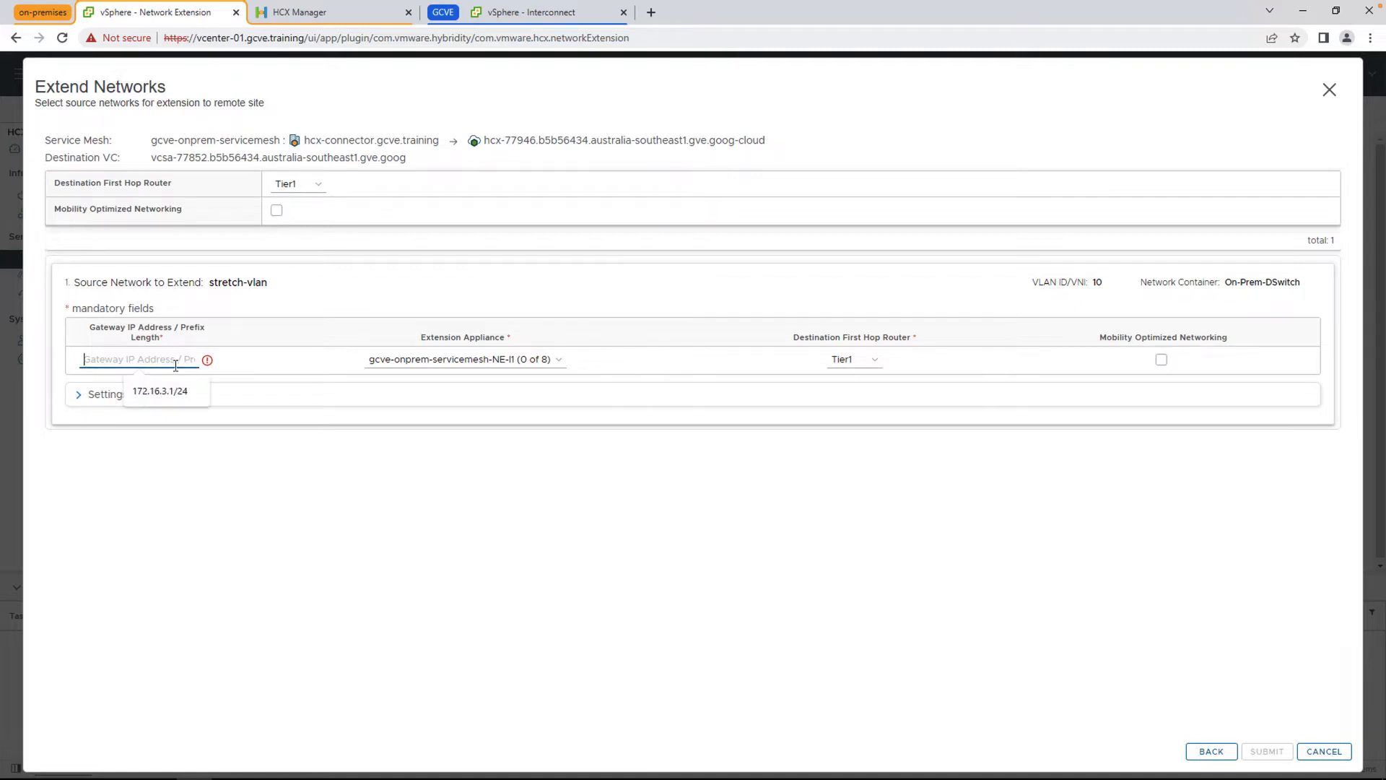
click(159, 390)
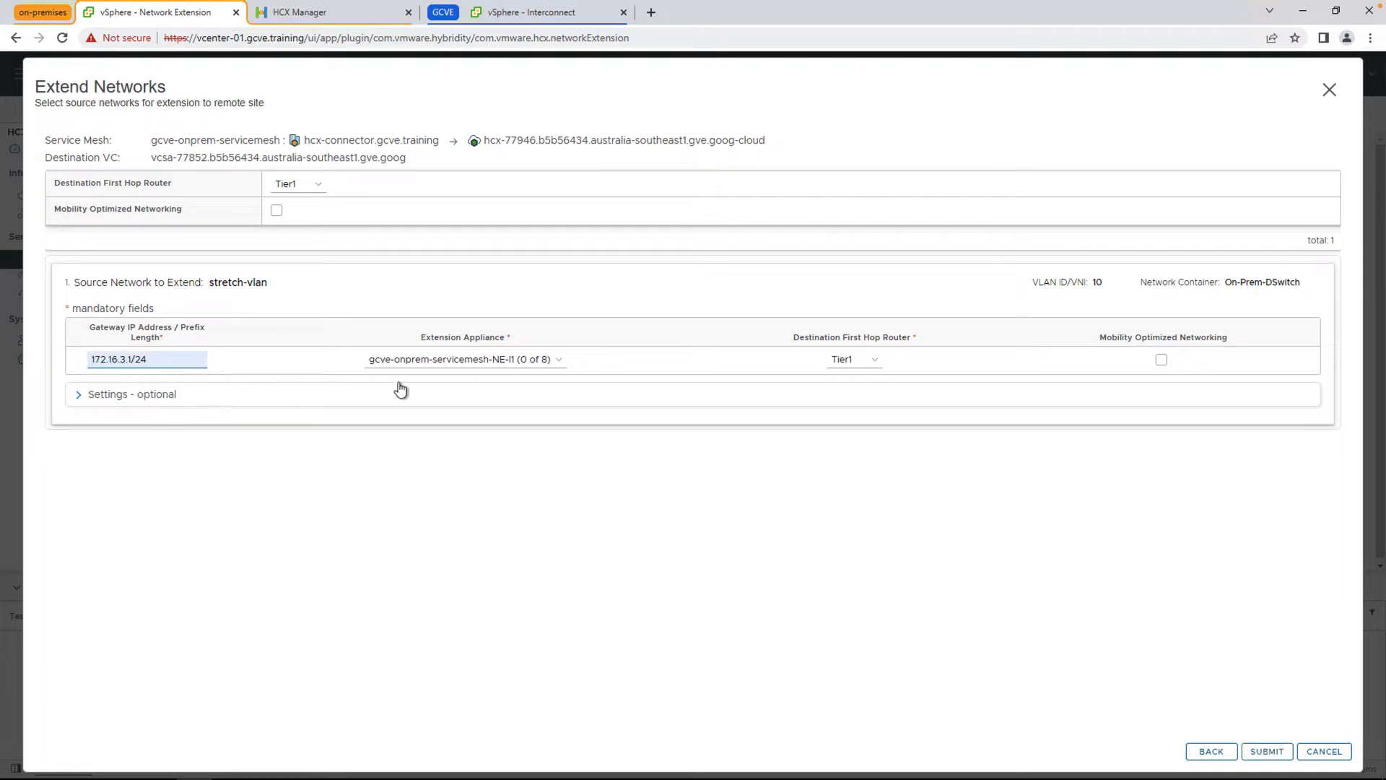
mouse_move(846, 366)
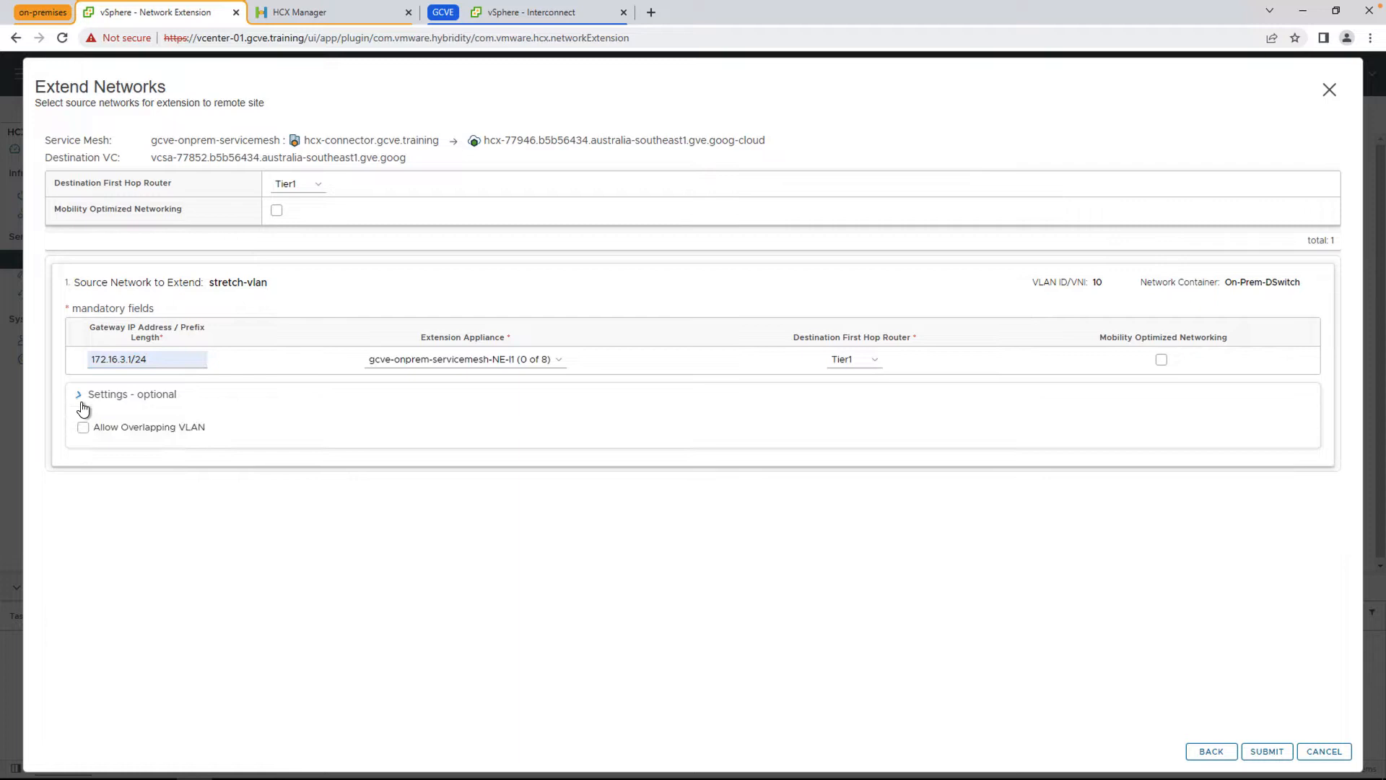
click(78, 392)
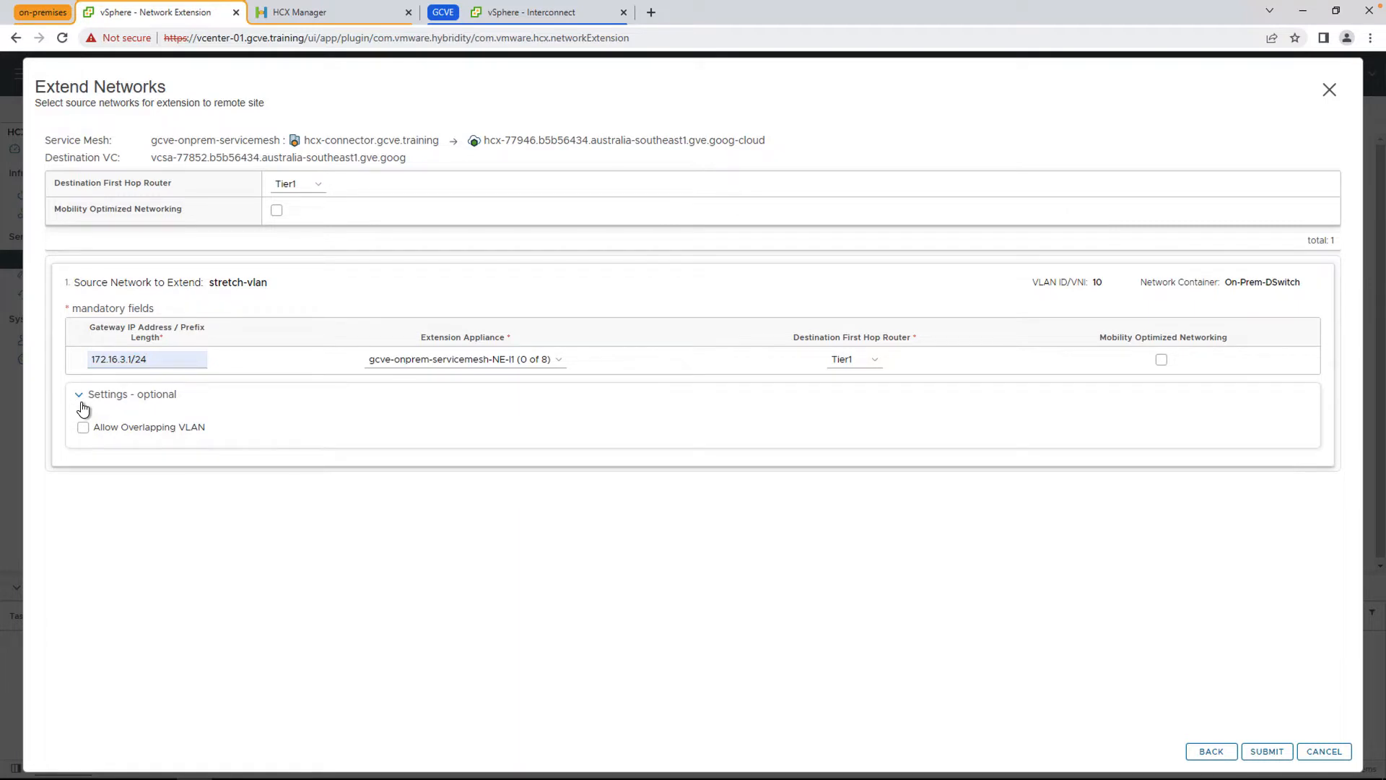
click(78, 394)
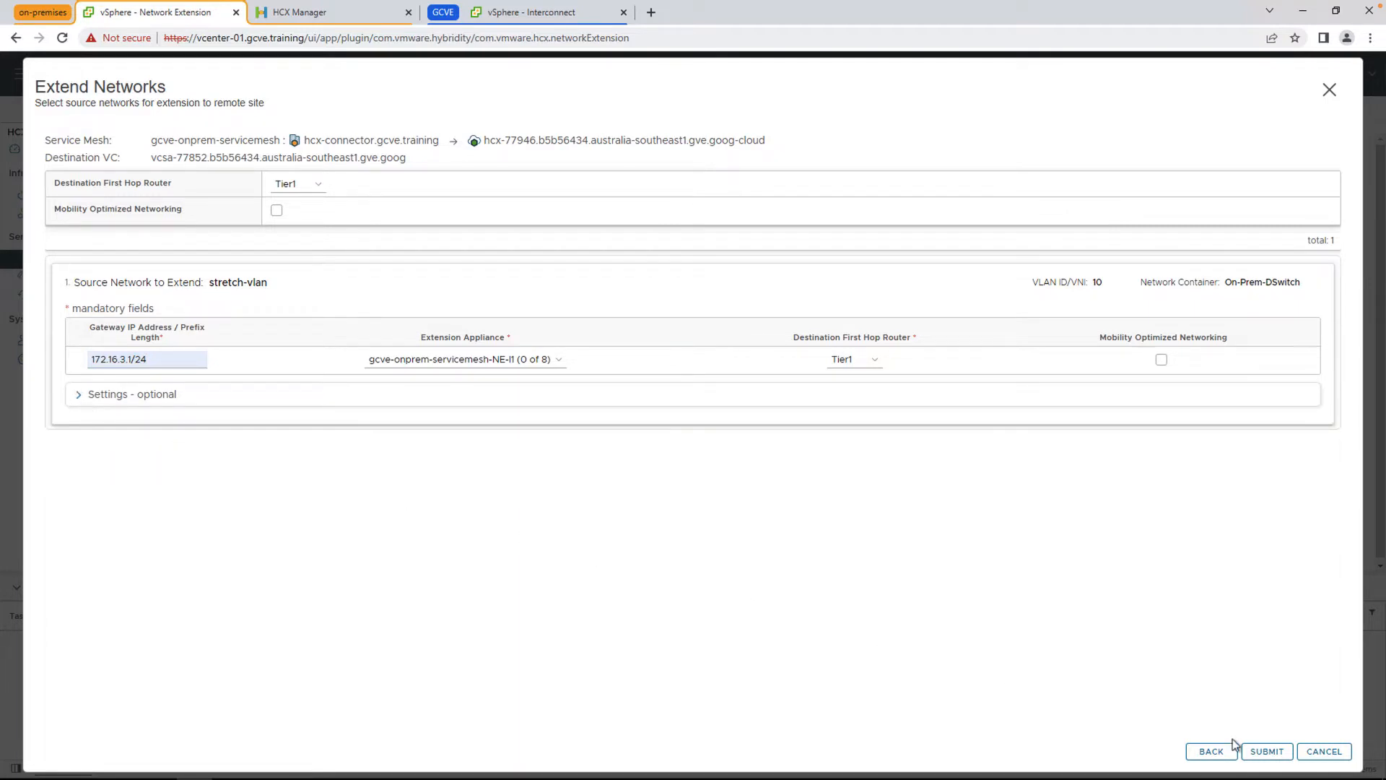
Step: Submit the stretch-vlan extension until Extension complete, then go to the Migration service
click(1268, 750)
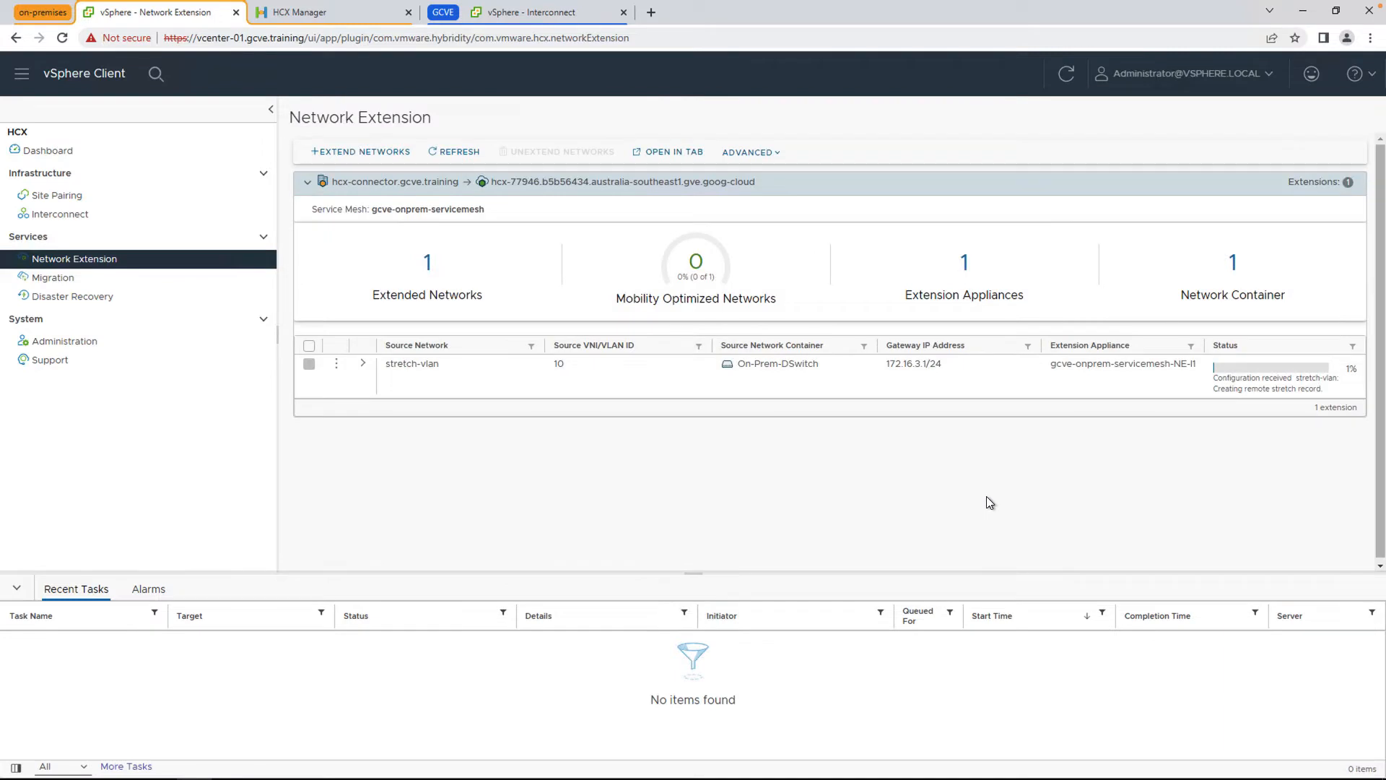
mouse_move(985, 531)
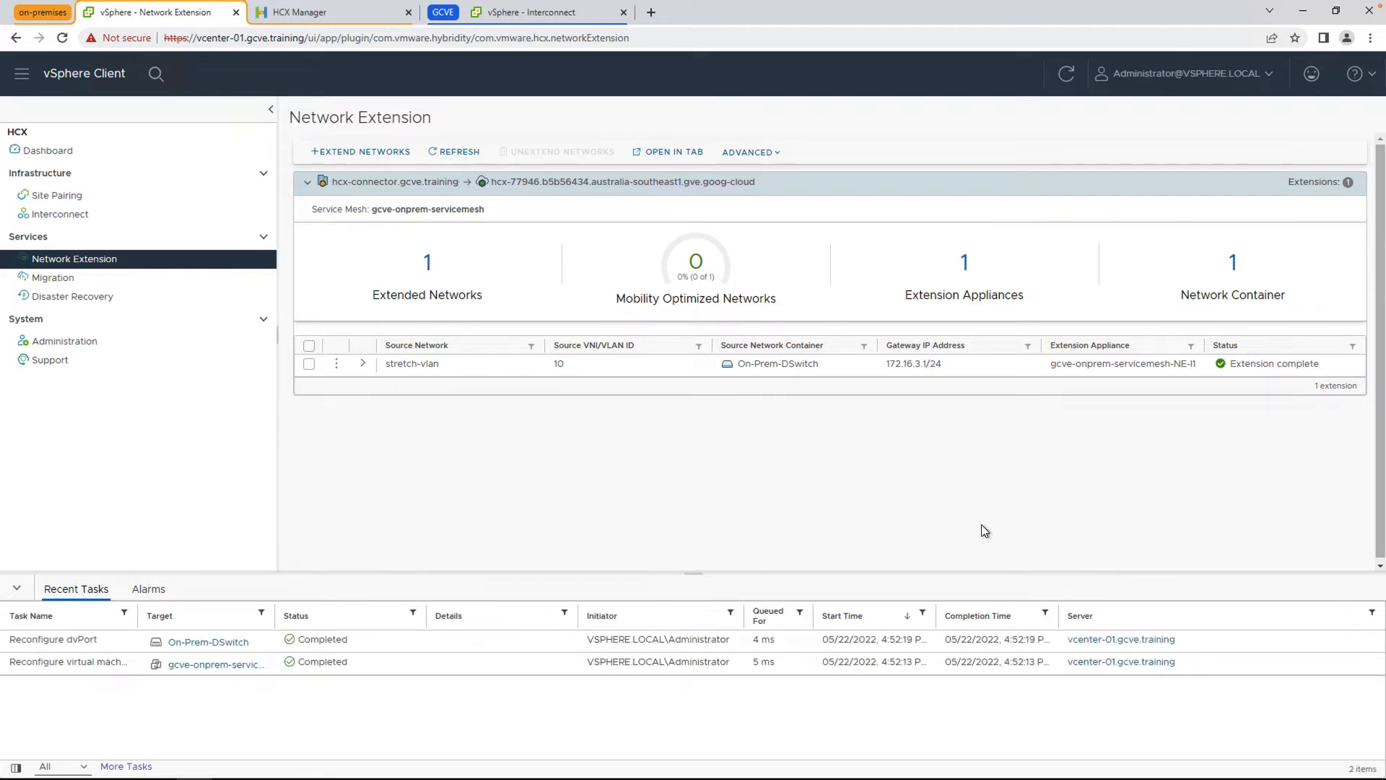
click(52, 277)
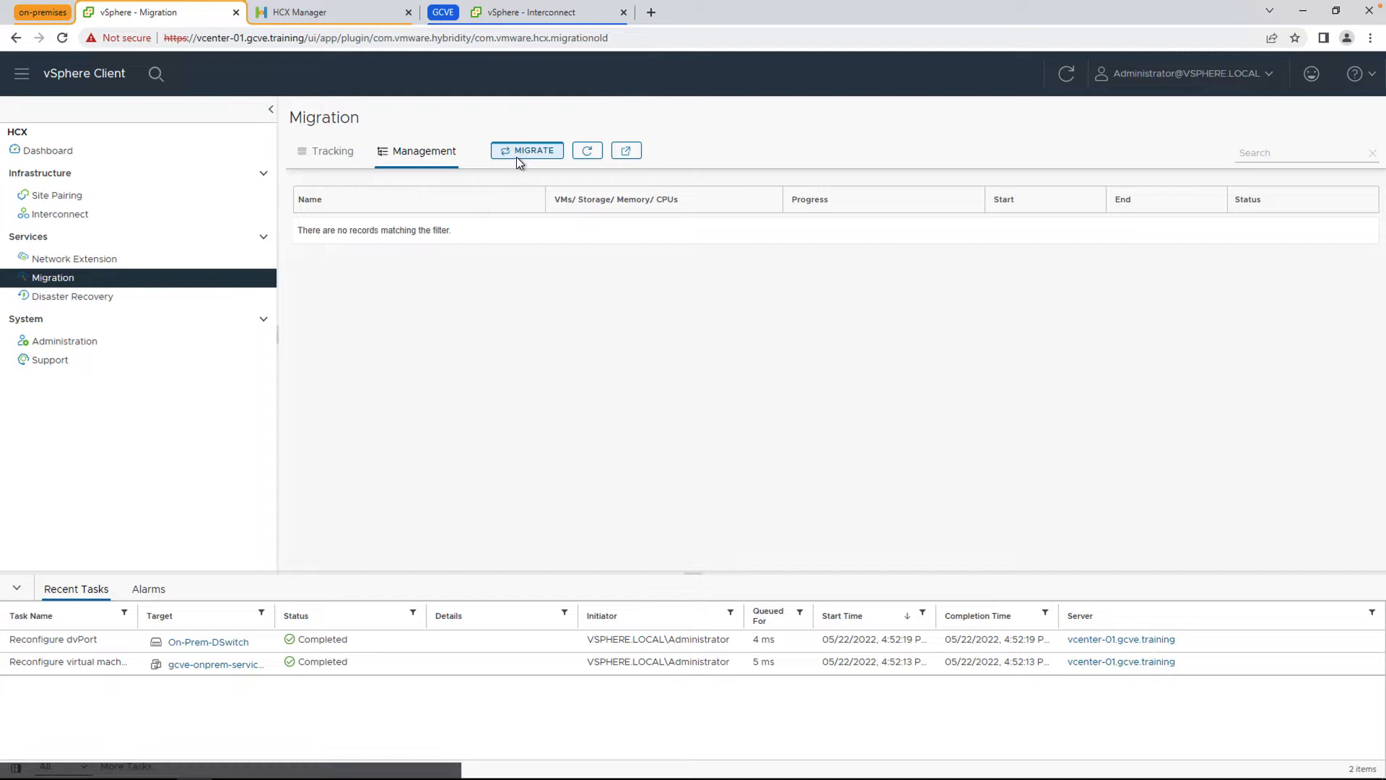
Step: Begin a workload migration and add server-01 as the VM to move
click(527, 150)
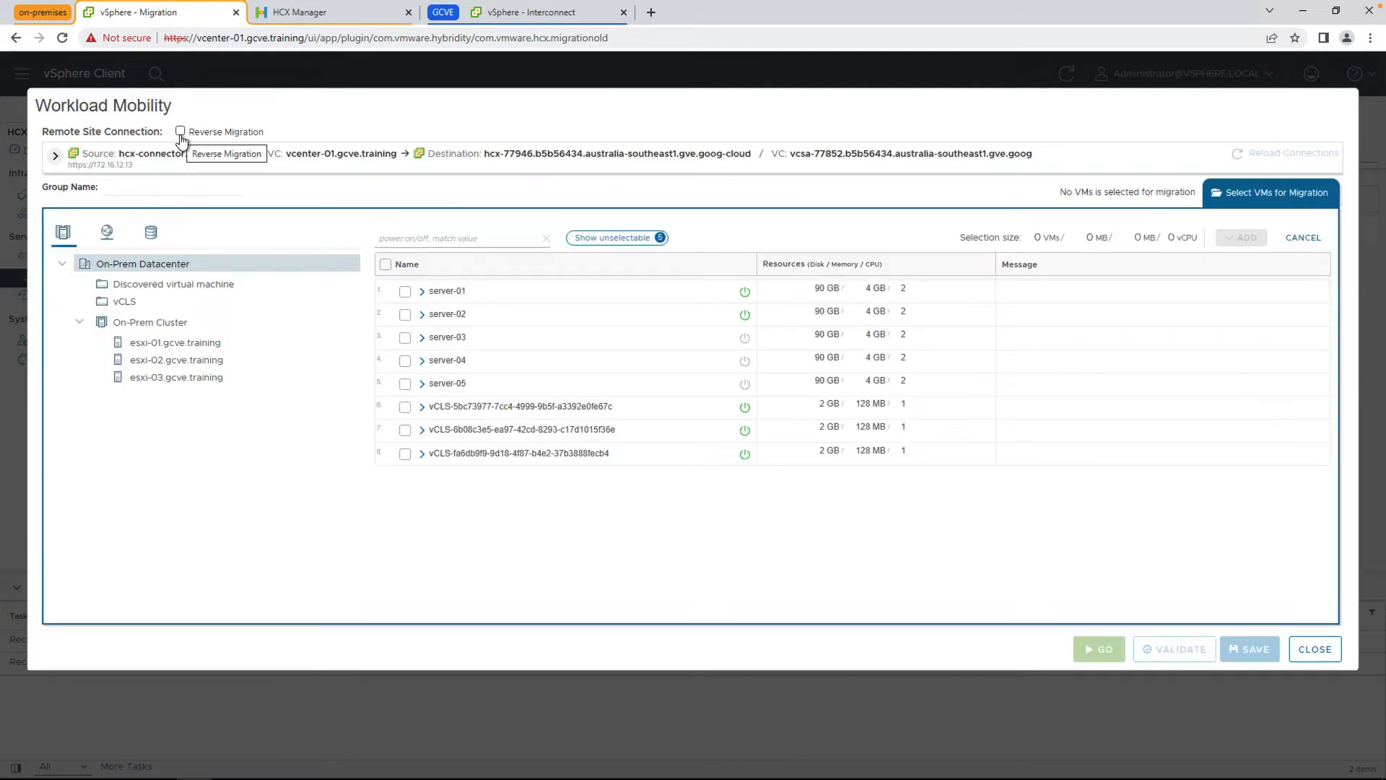
mouse_move(332, 139)
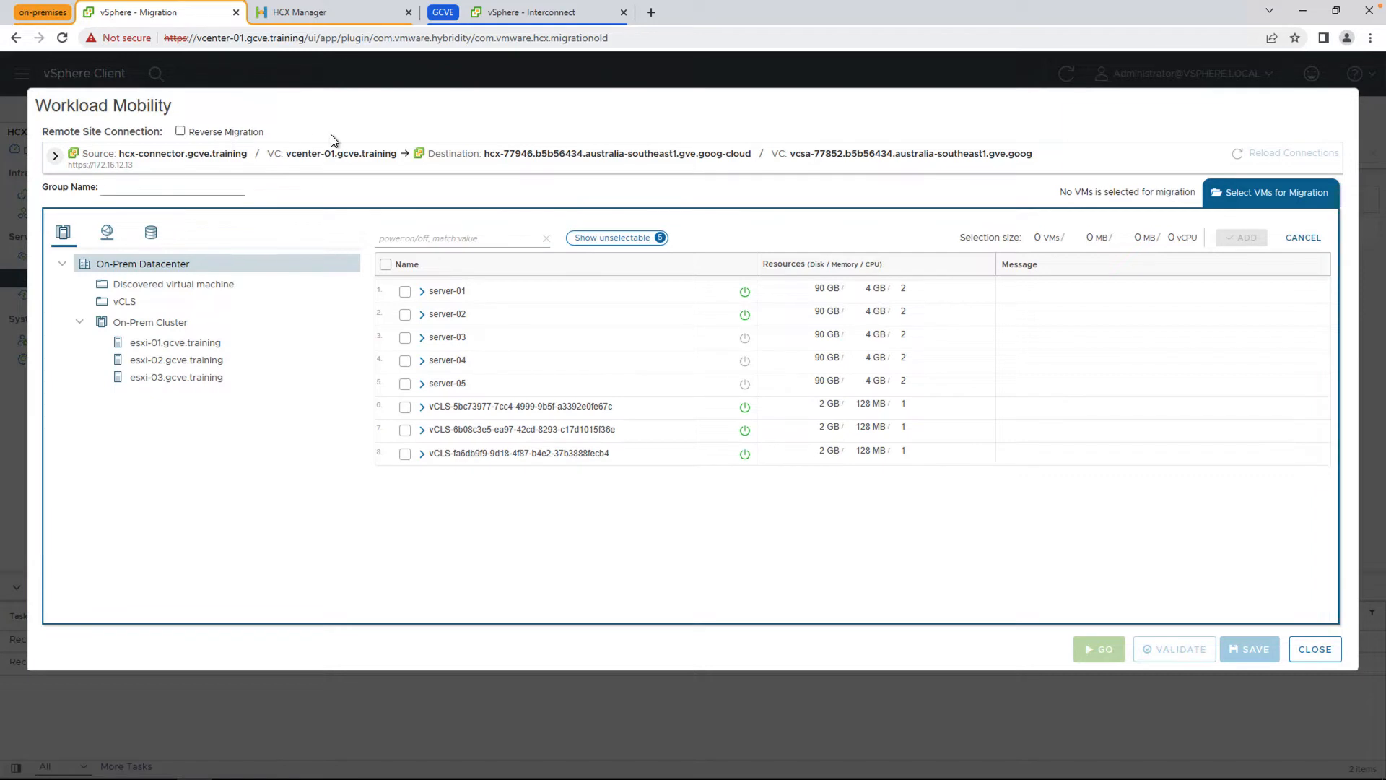
mouse_move(331, 135)
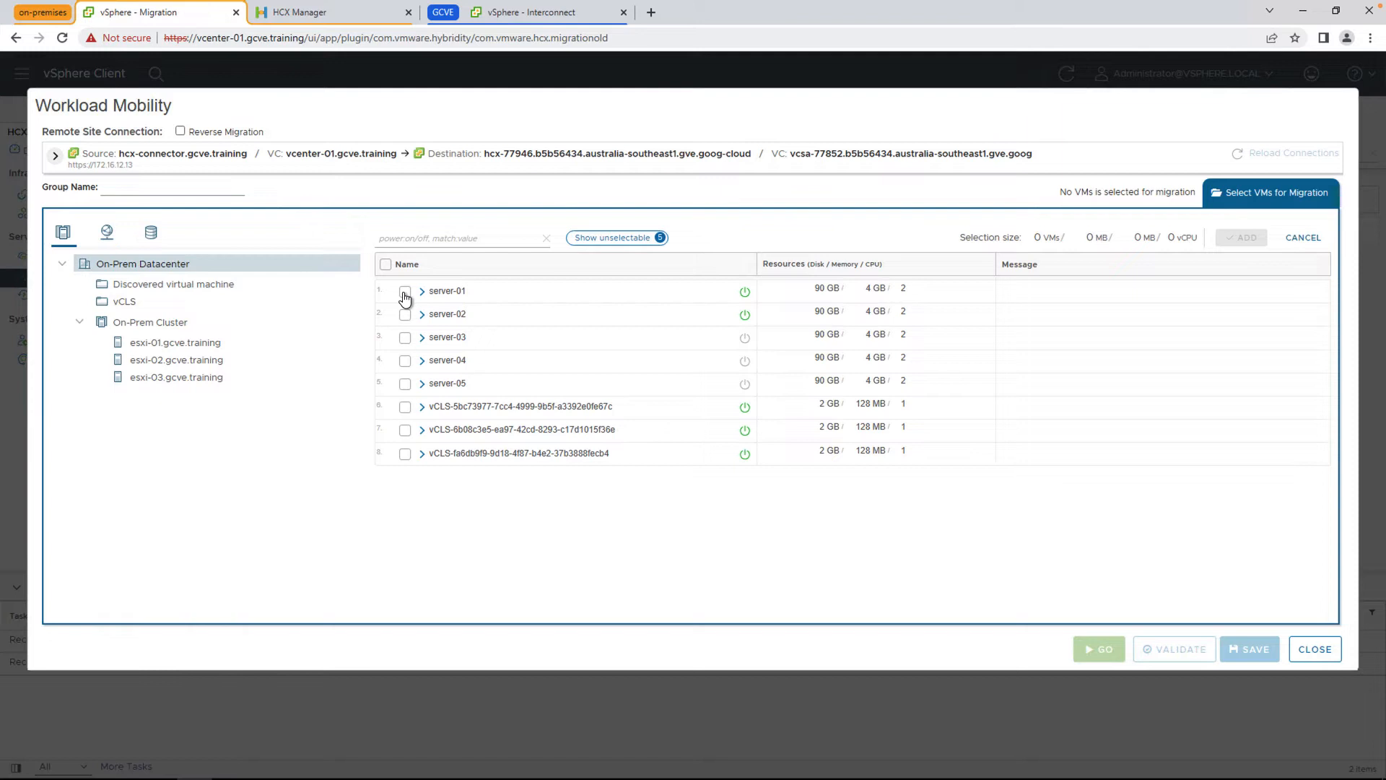
click(404, 291)
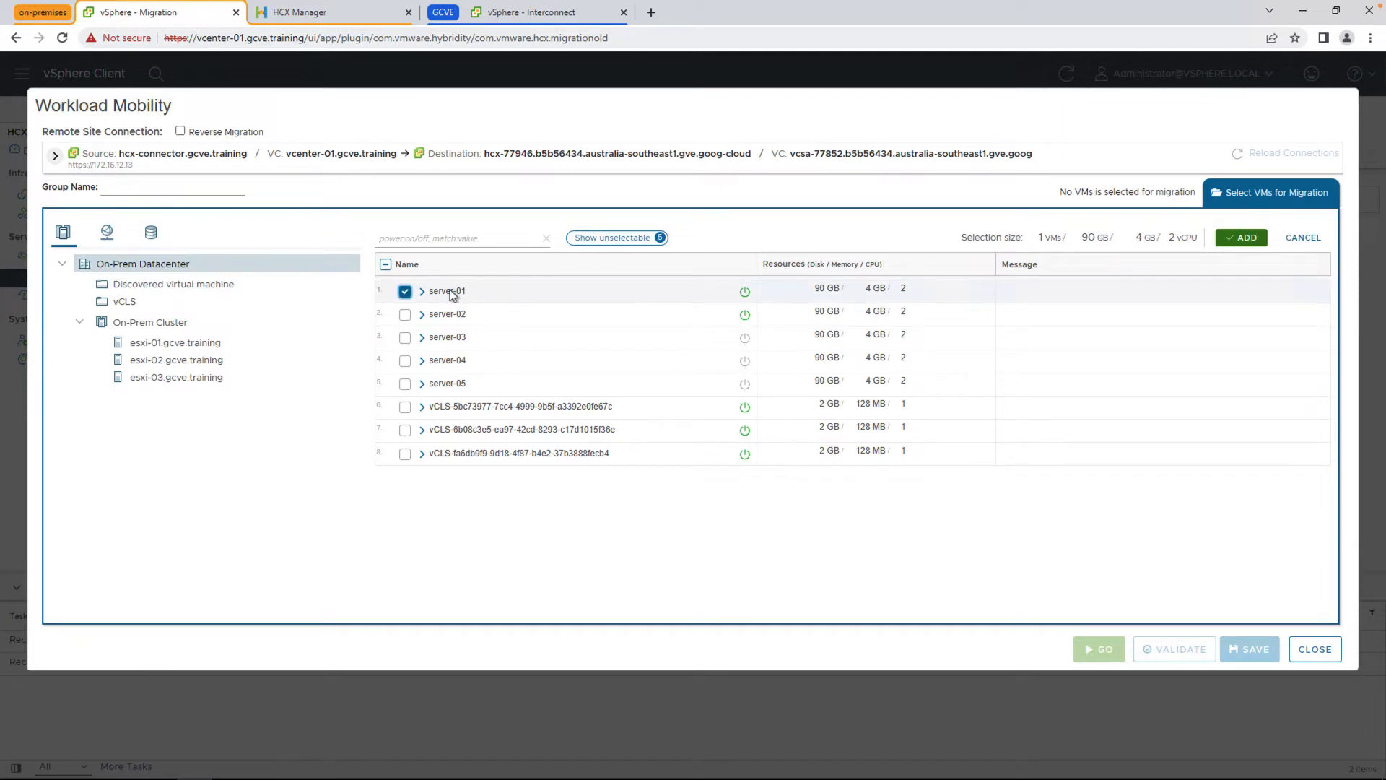
click(1240, 237)
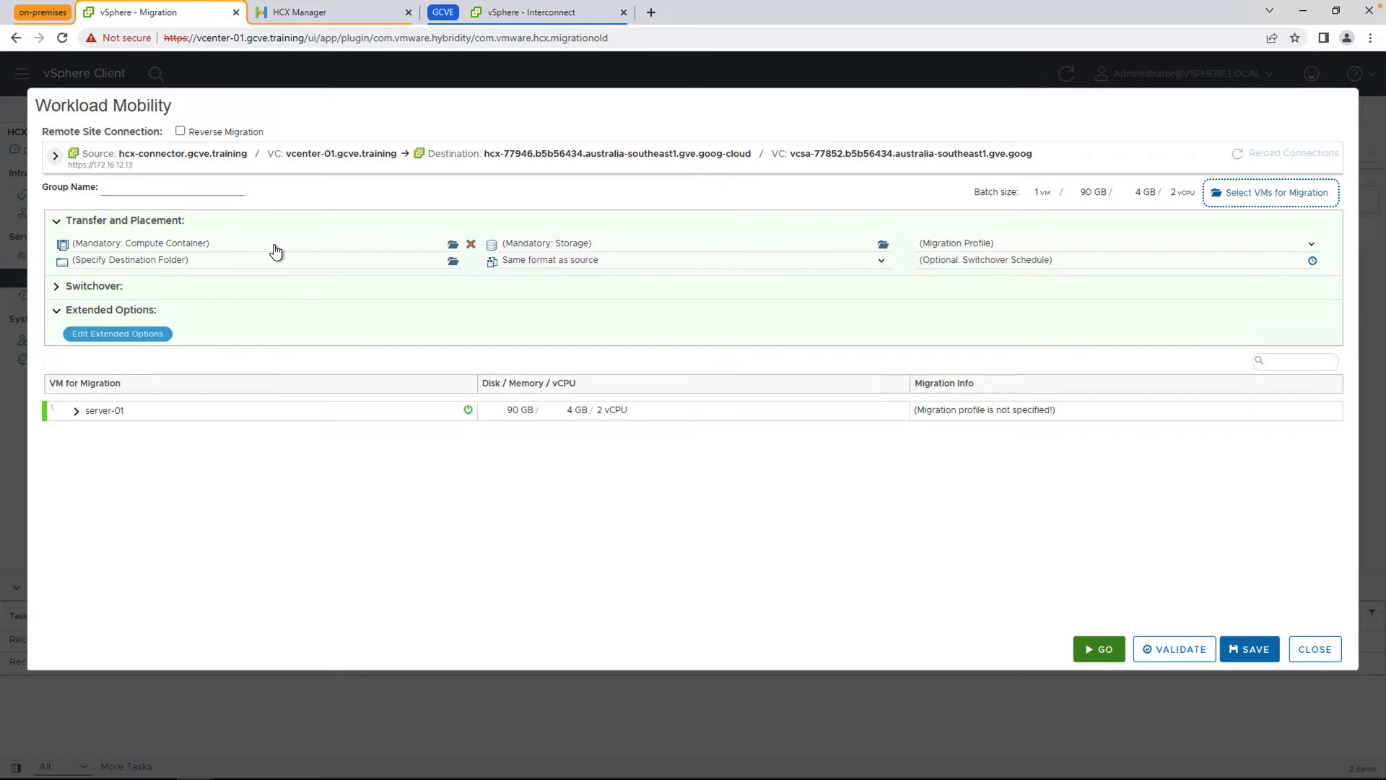
Step: Target the Workload compute container and vsanDatastore with the vMotion migration profile
click(454, 242)
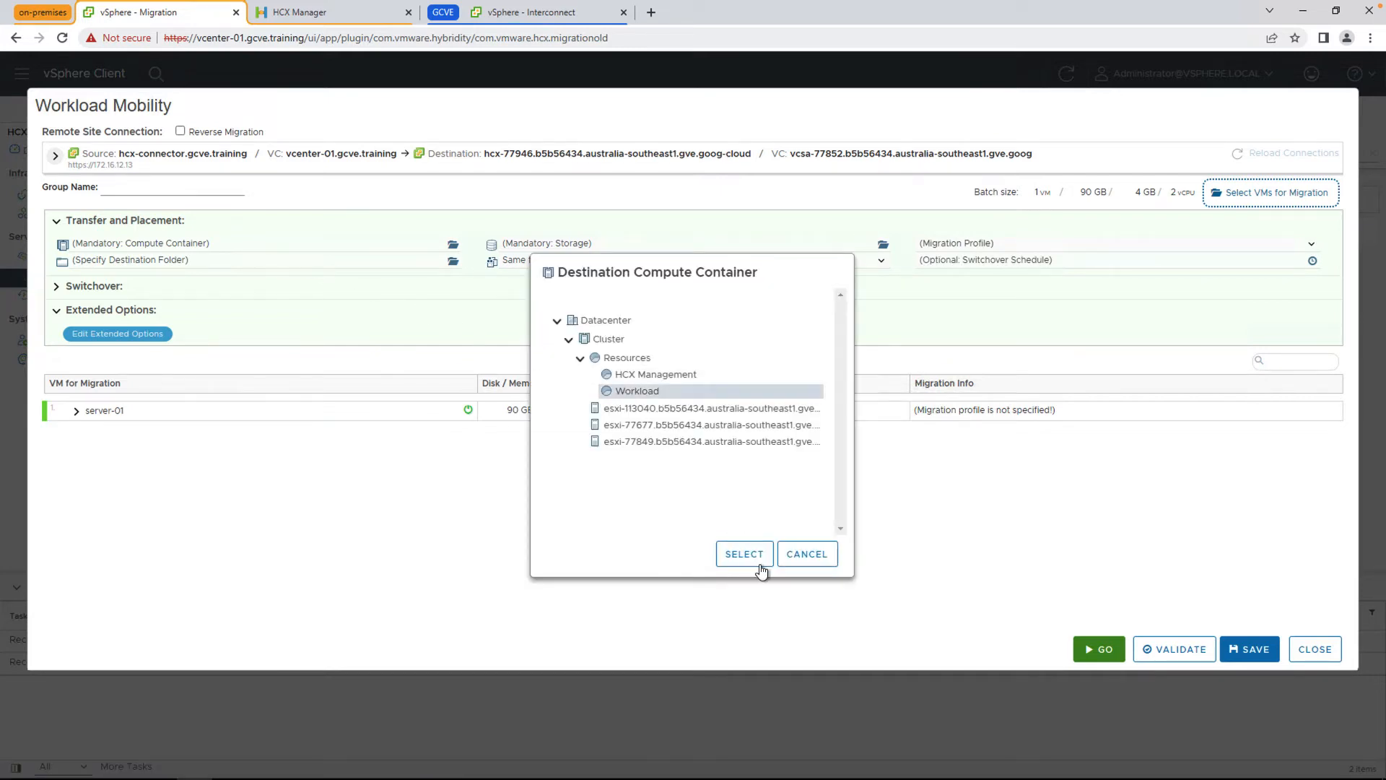
click(745, 555)
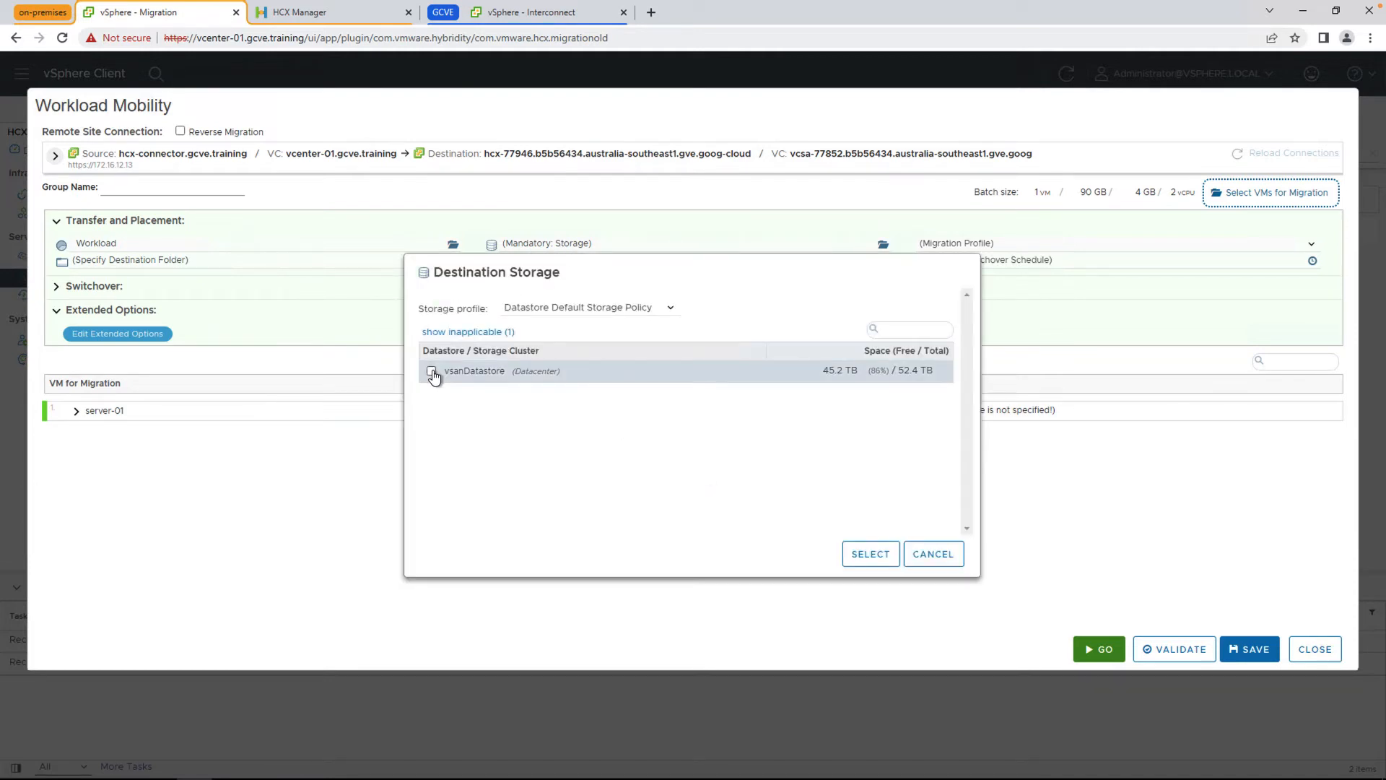
click(869, 554)
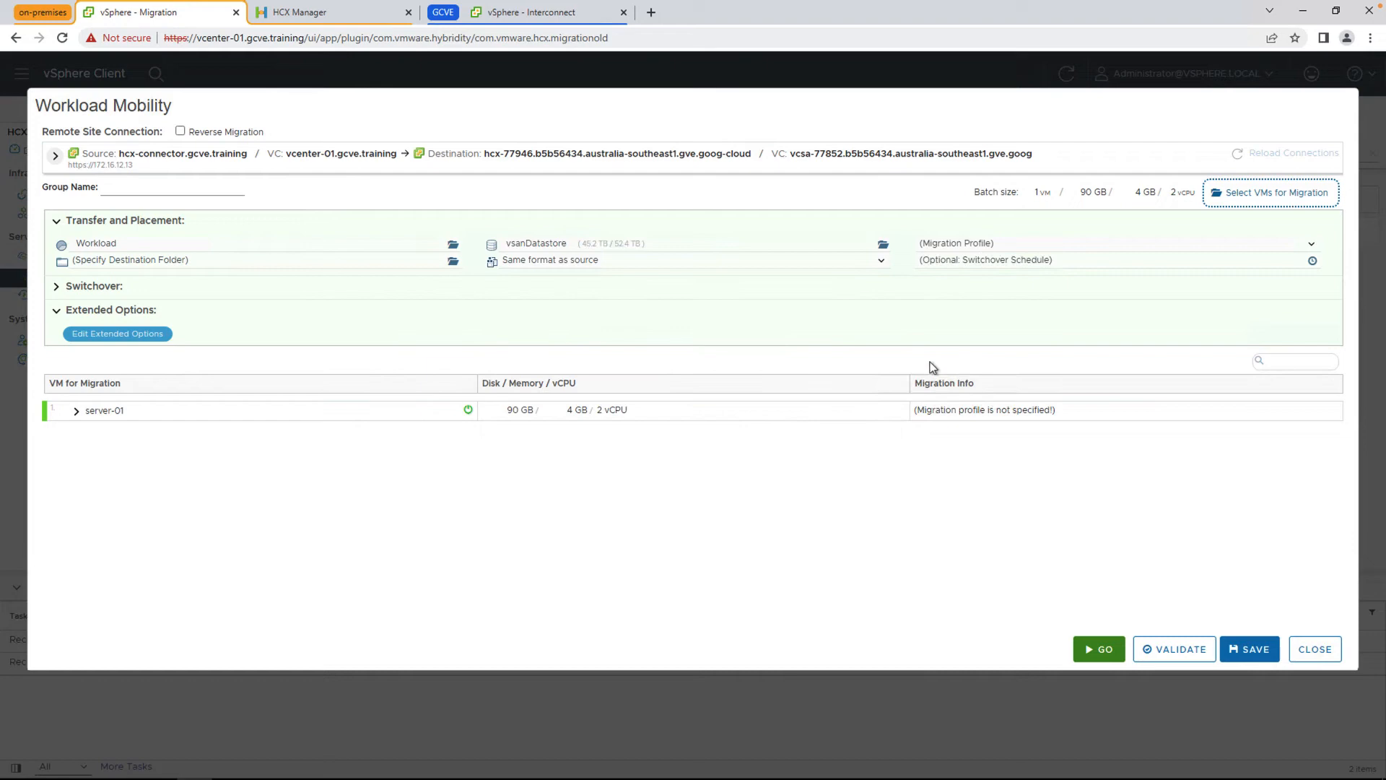
click(1113, 242)
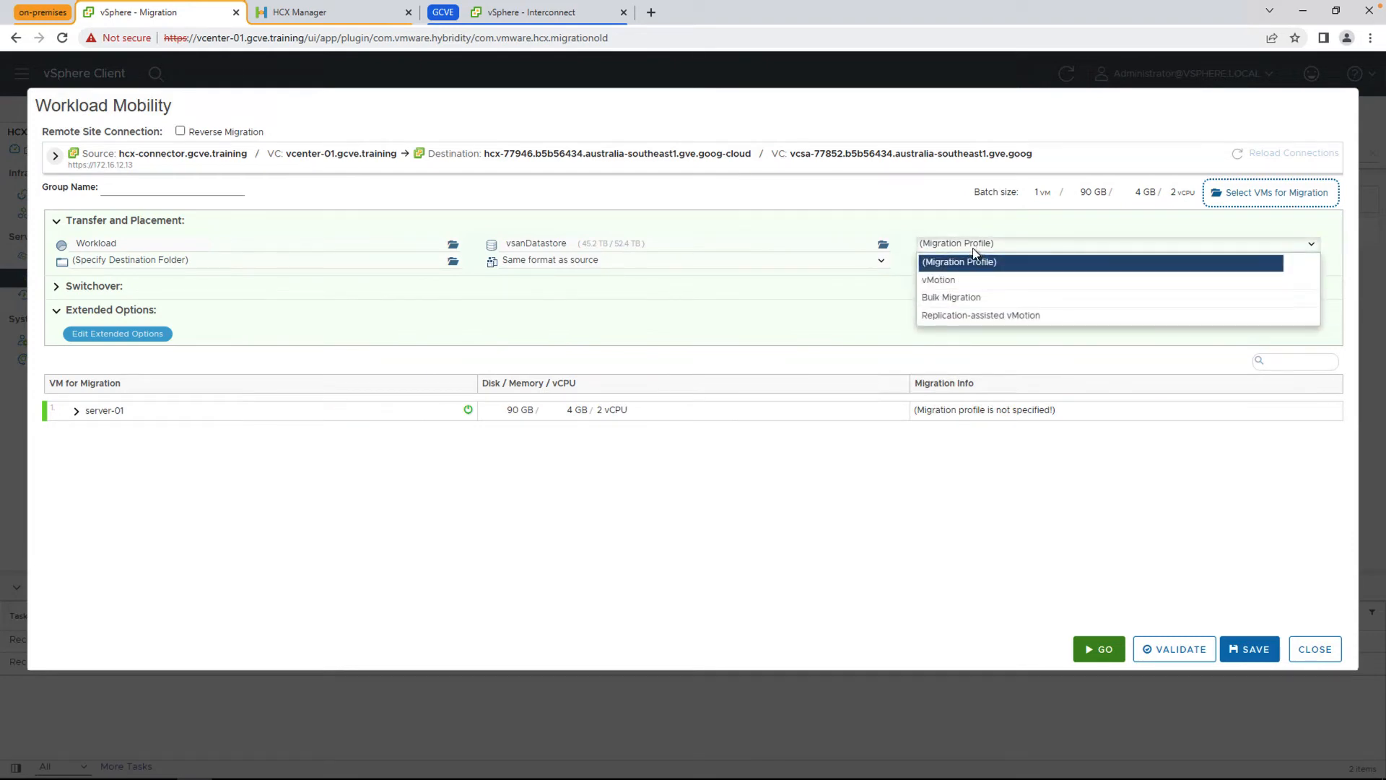
click(939, 280)
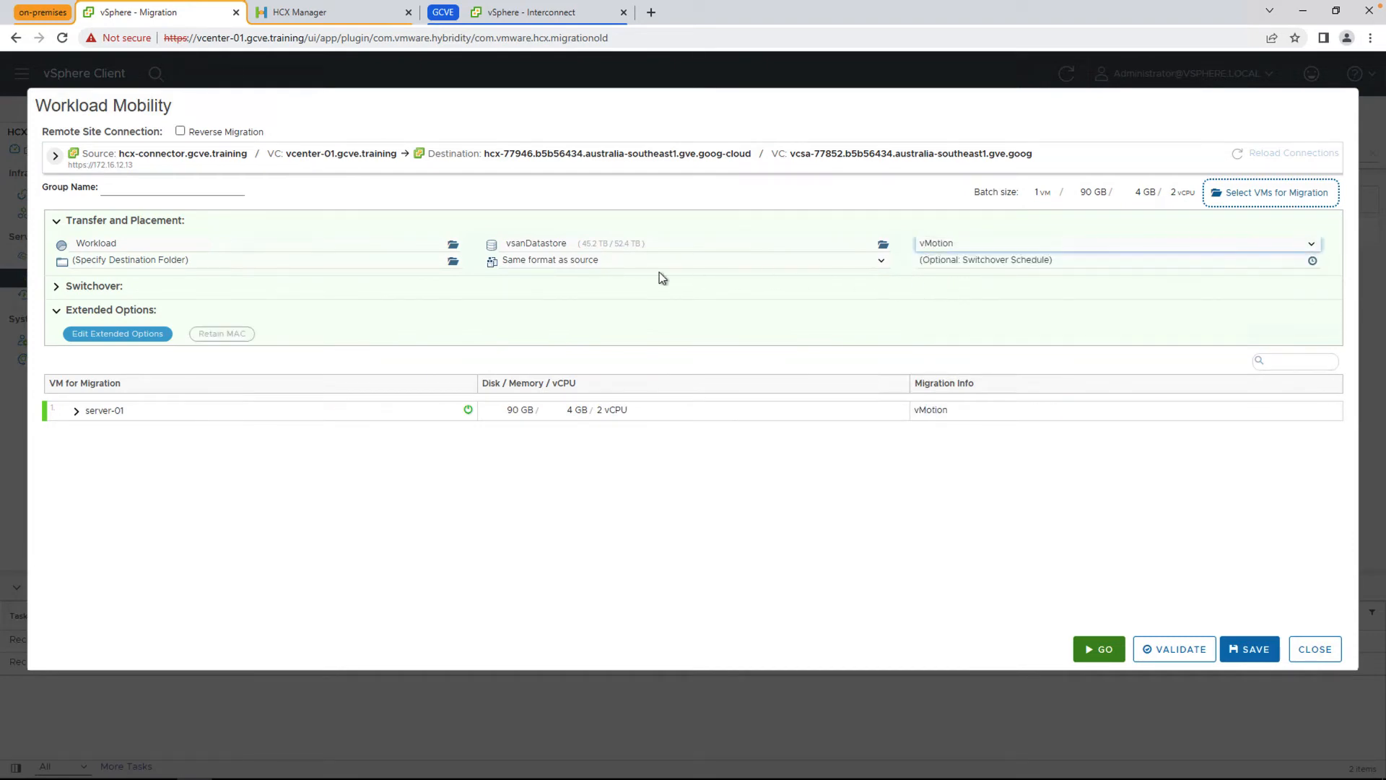
Step: Place server-01 in the Workload VMs destination folder
click(454, 260)
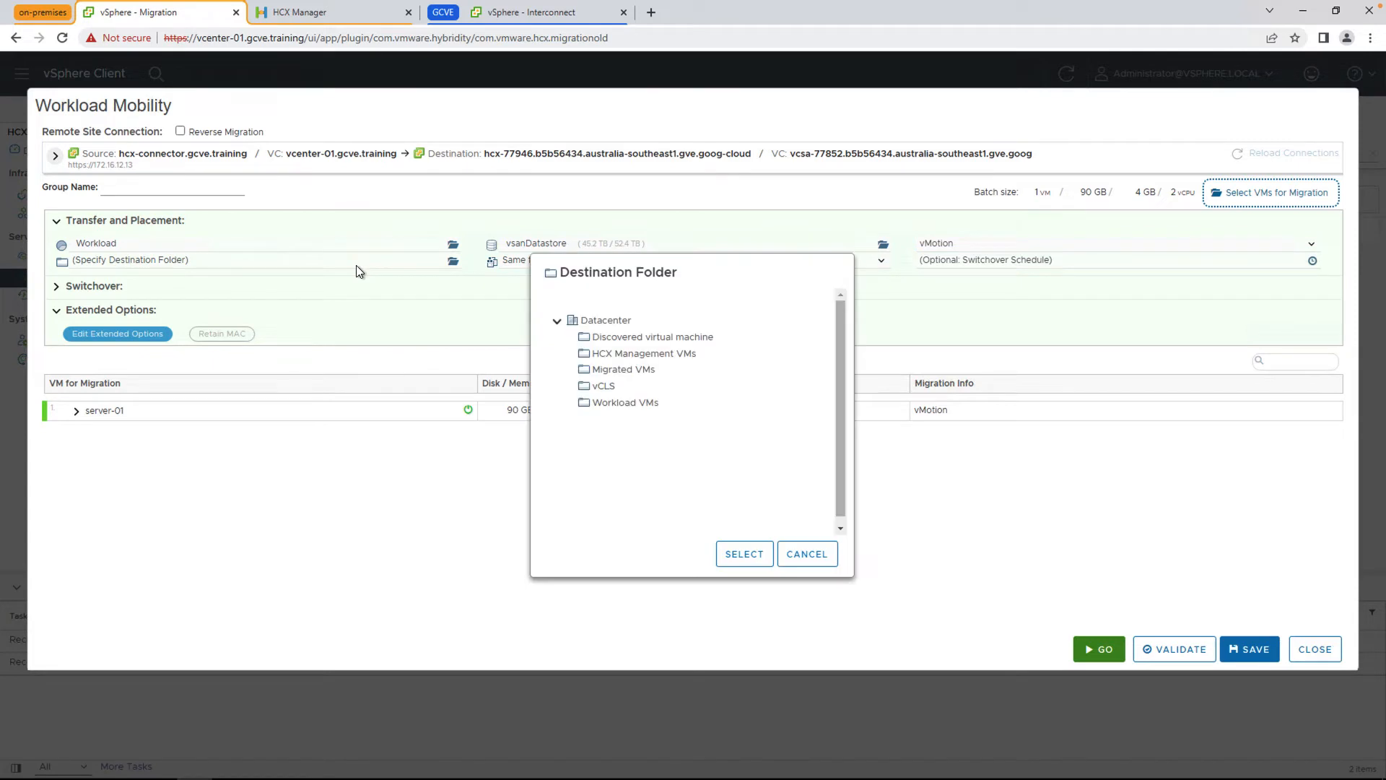
click(626, 401)
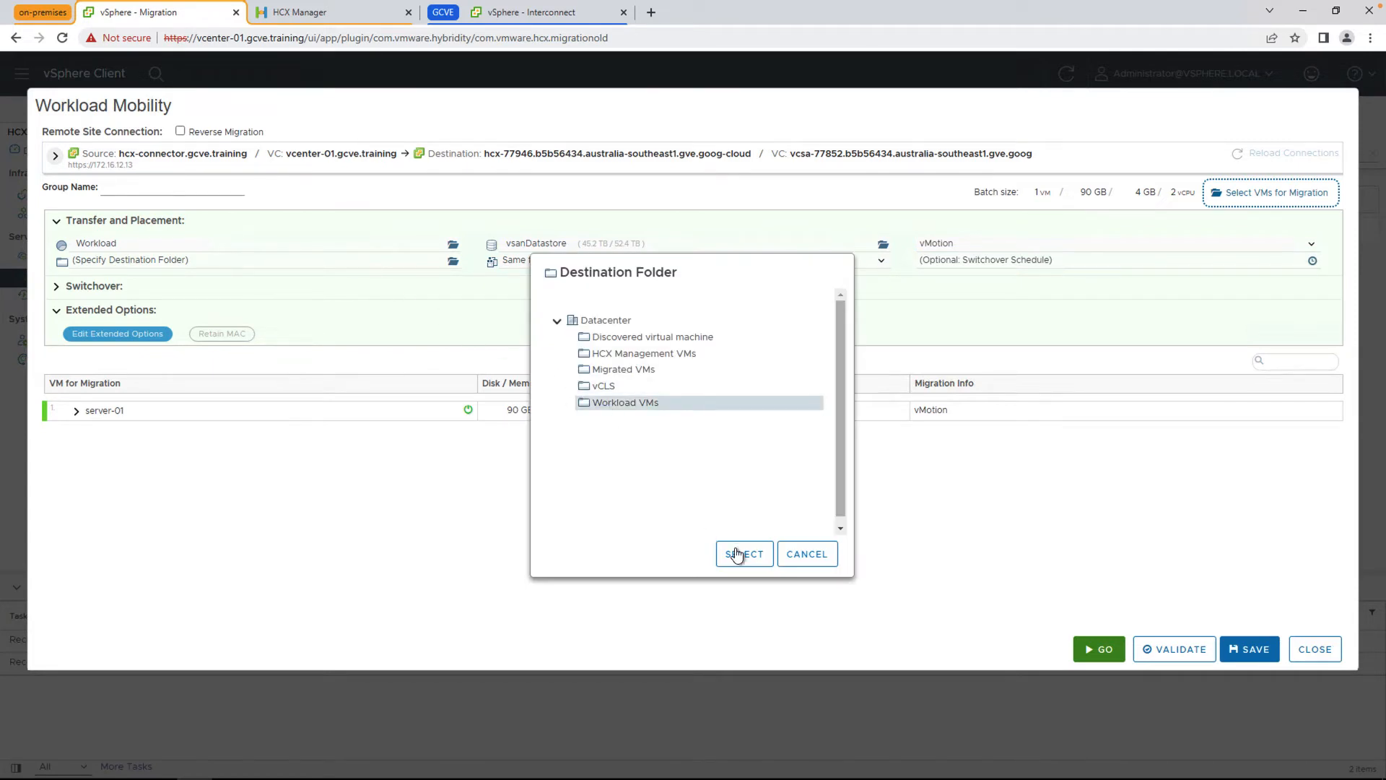
click(745, 555)
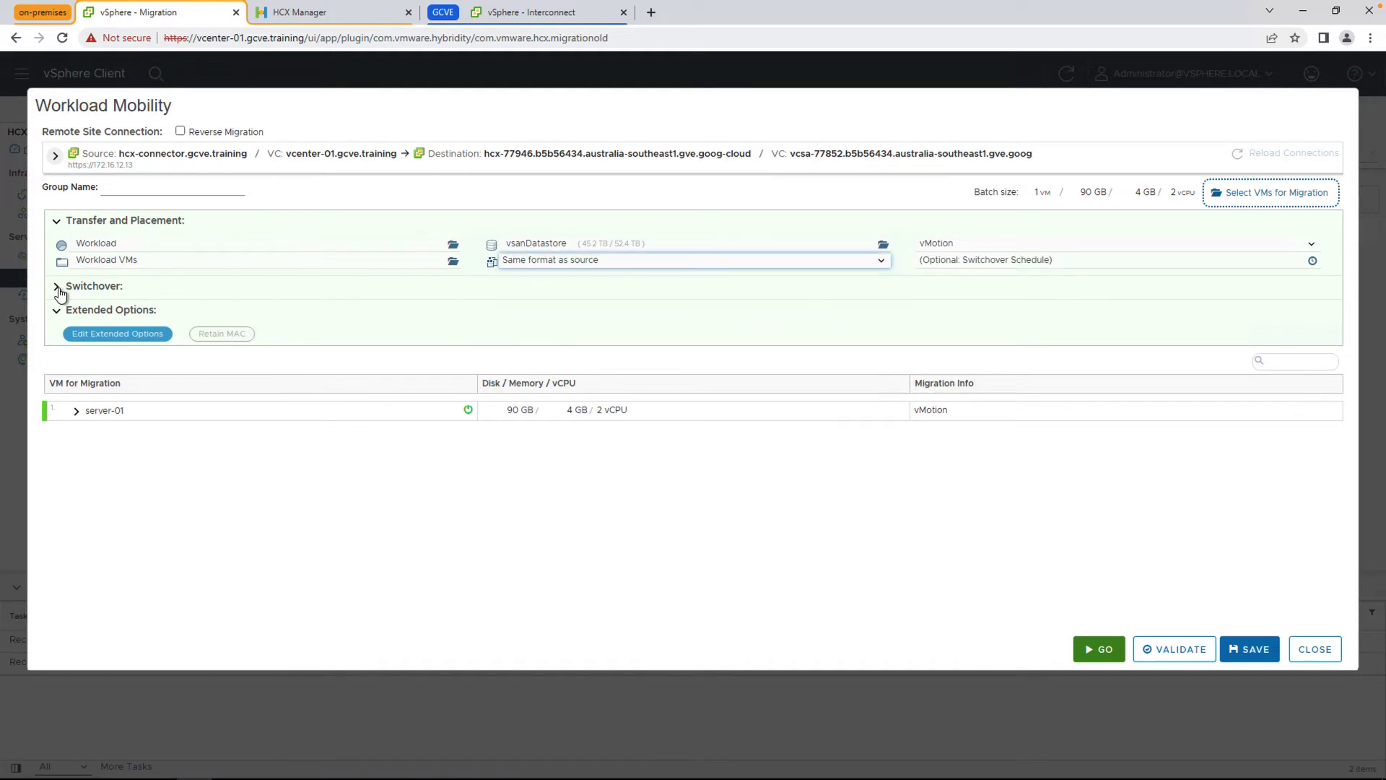
Step: Show the switchover options and cancel the schedule dialog, leaving no failover window
click(56, 286)
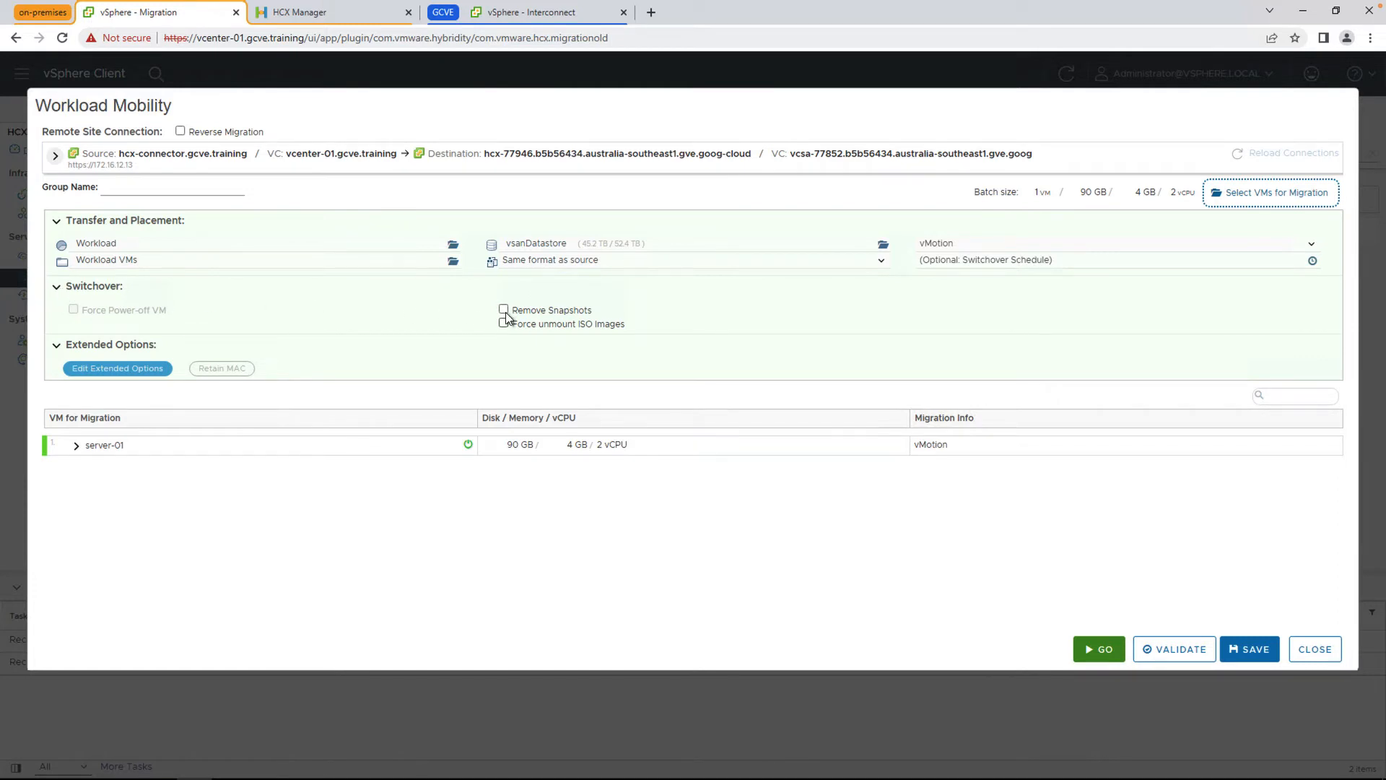
click(1311, 260)
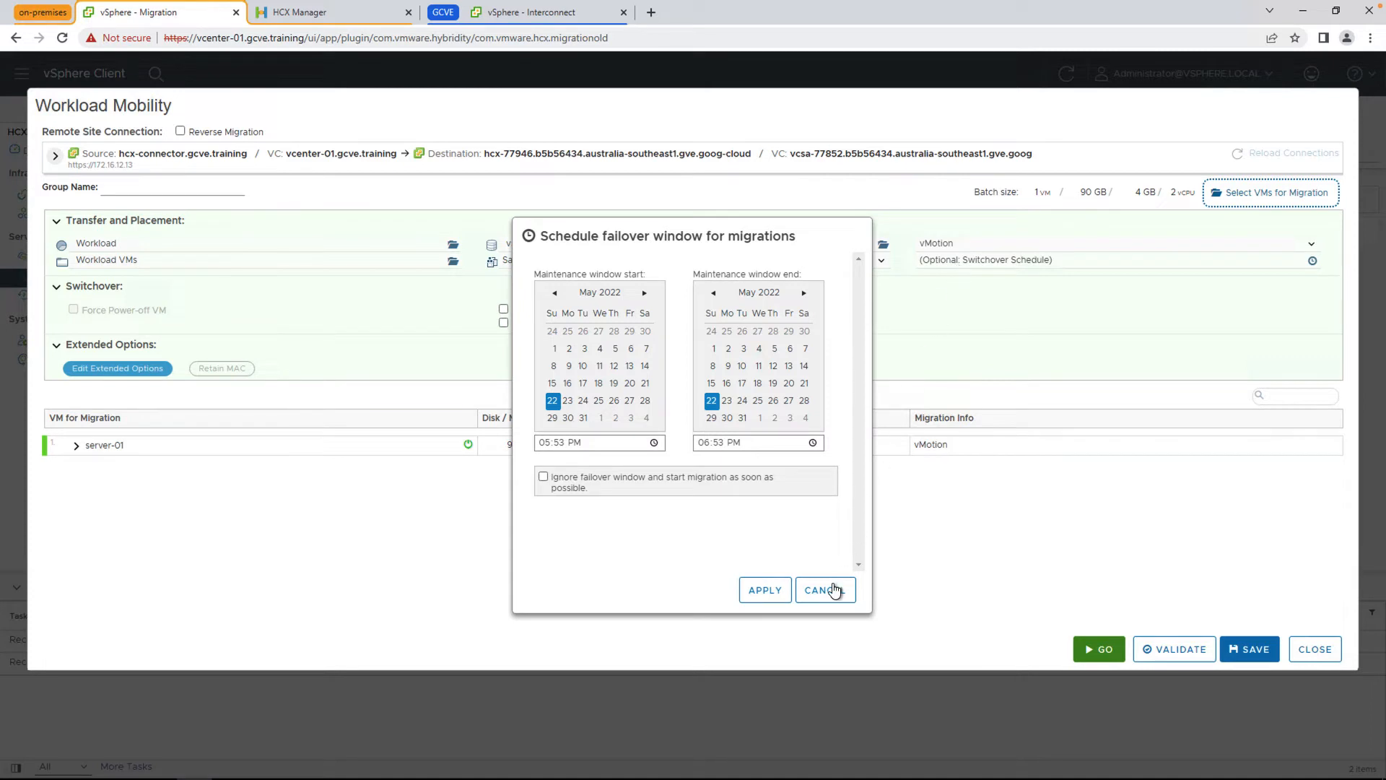
click(825, 589)
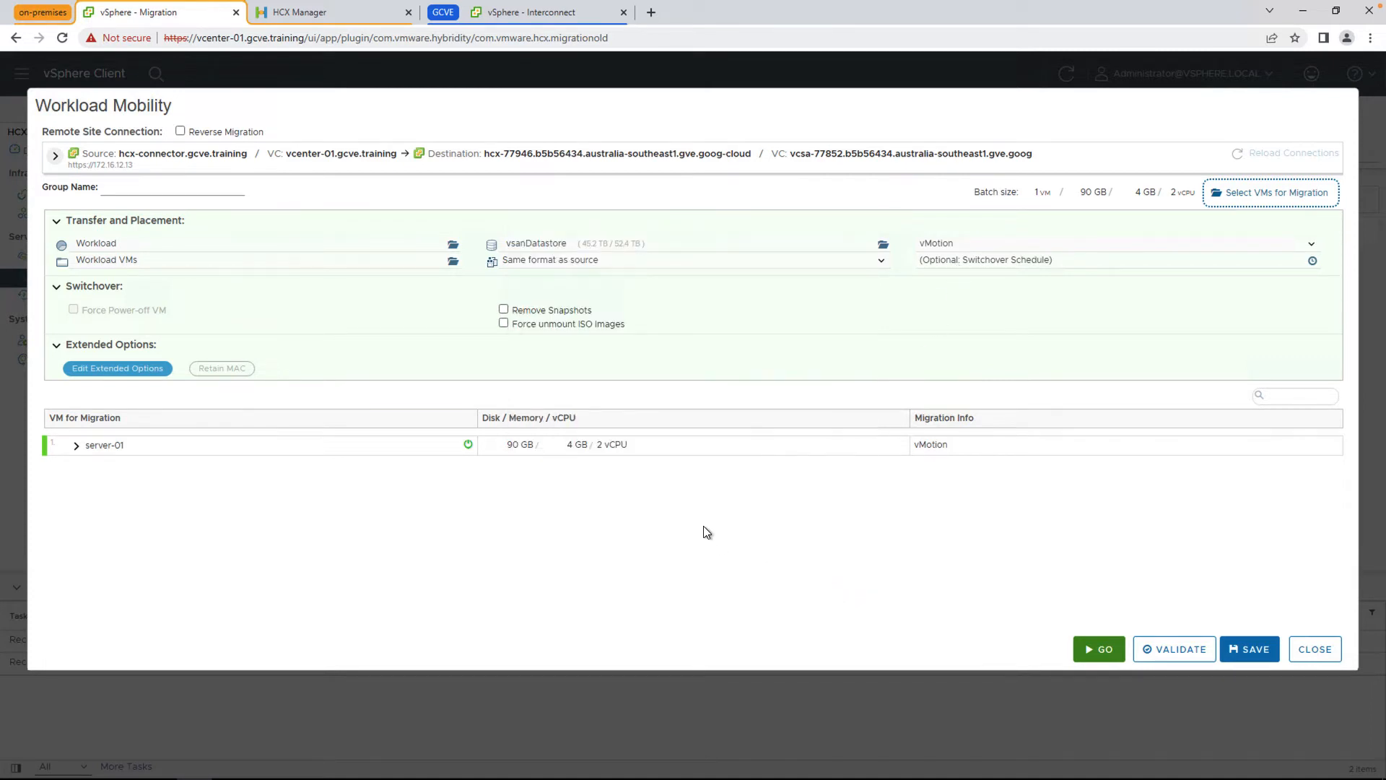
mouse_move(693, 497)
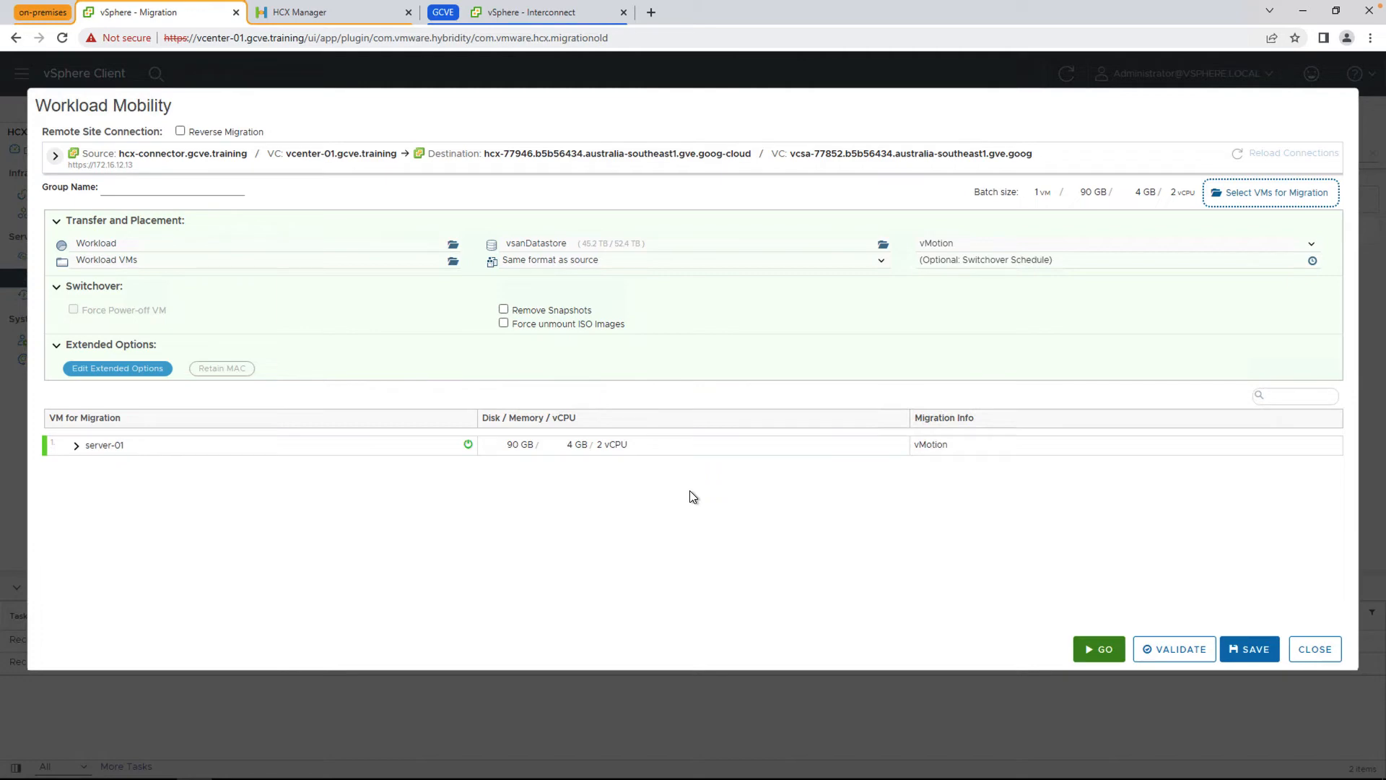
Step: Validate server-01's vMotion migration successfully and start it with Go
click(1174, 650)
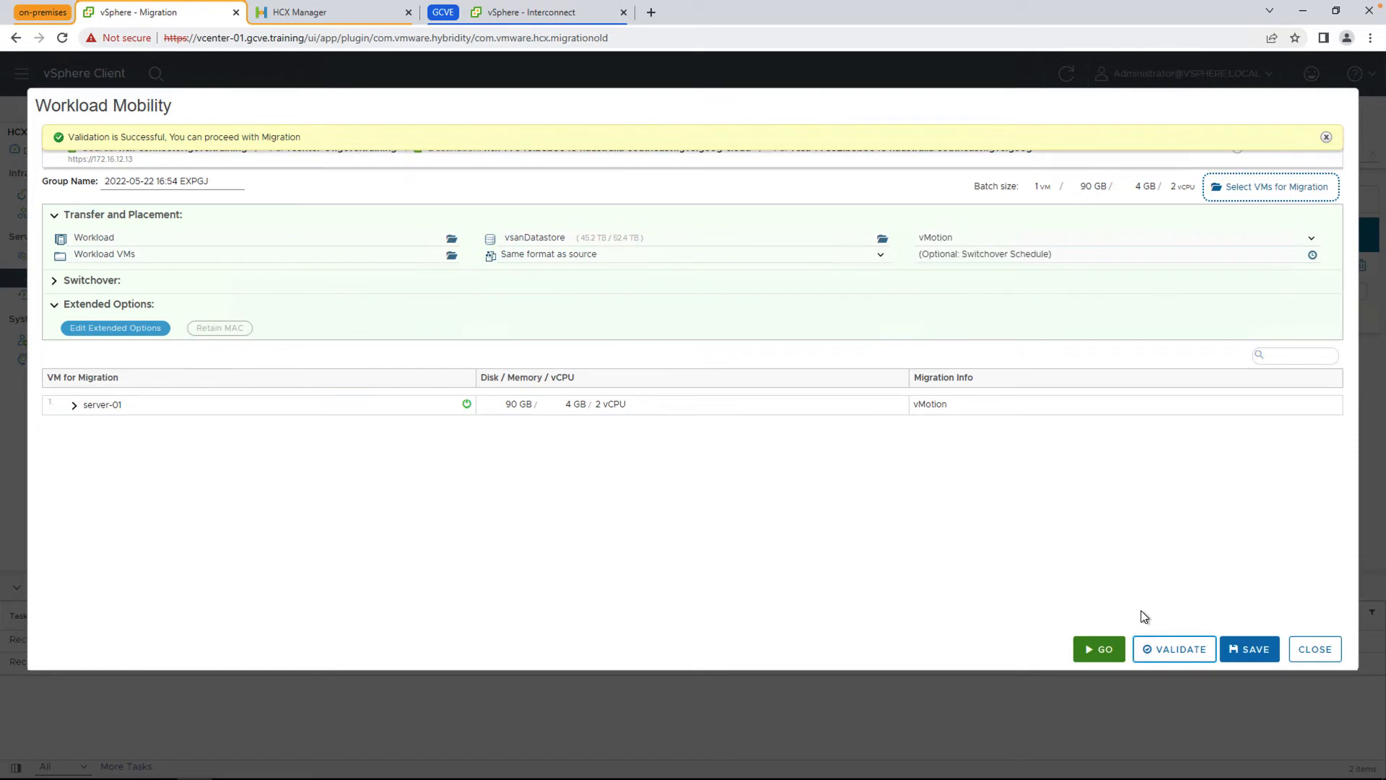
click(1099, 650)
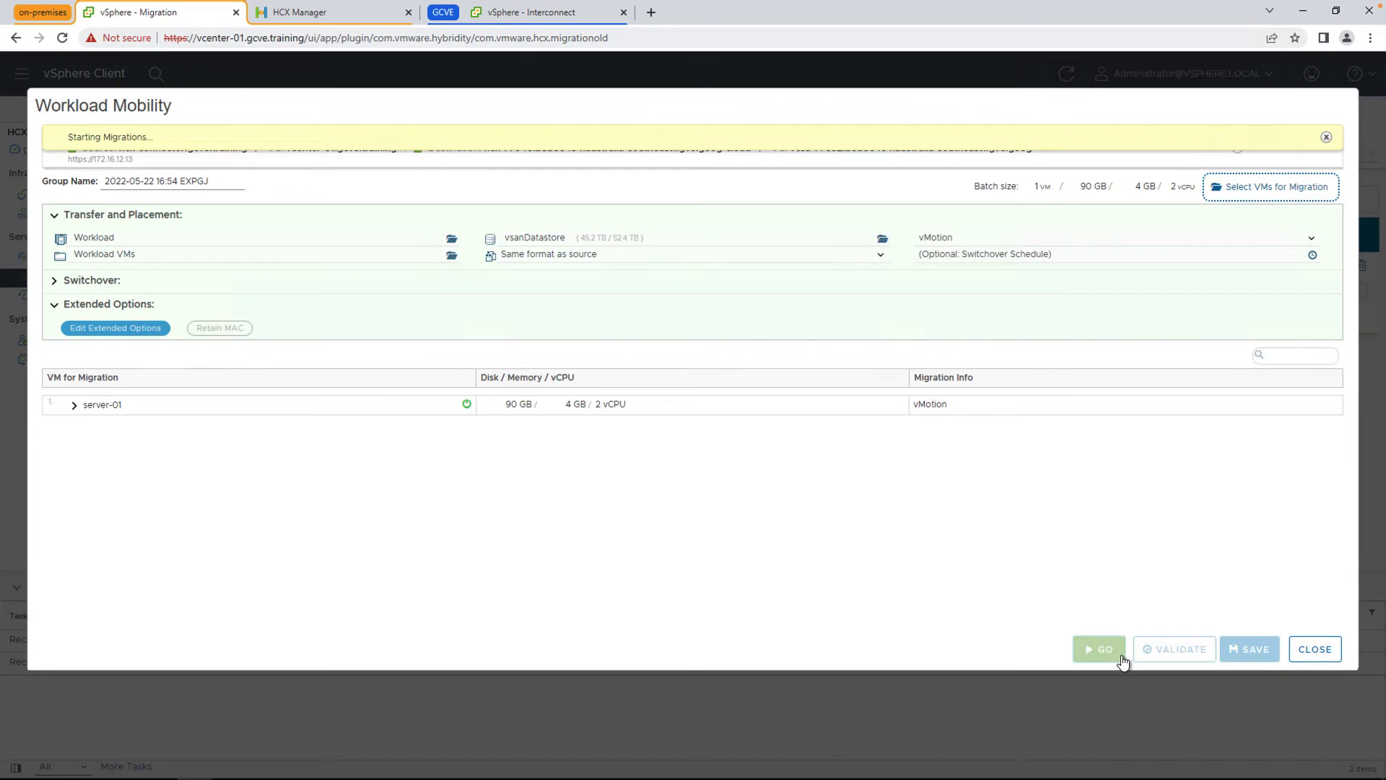
click(1099, 650)
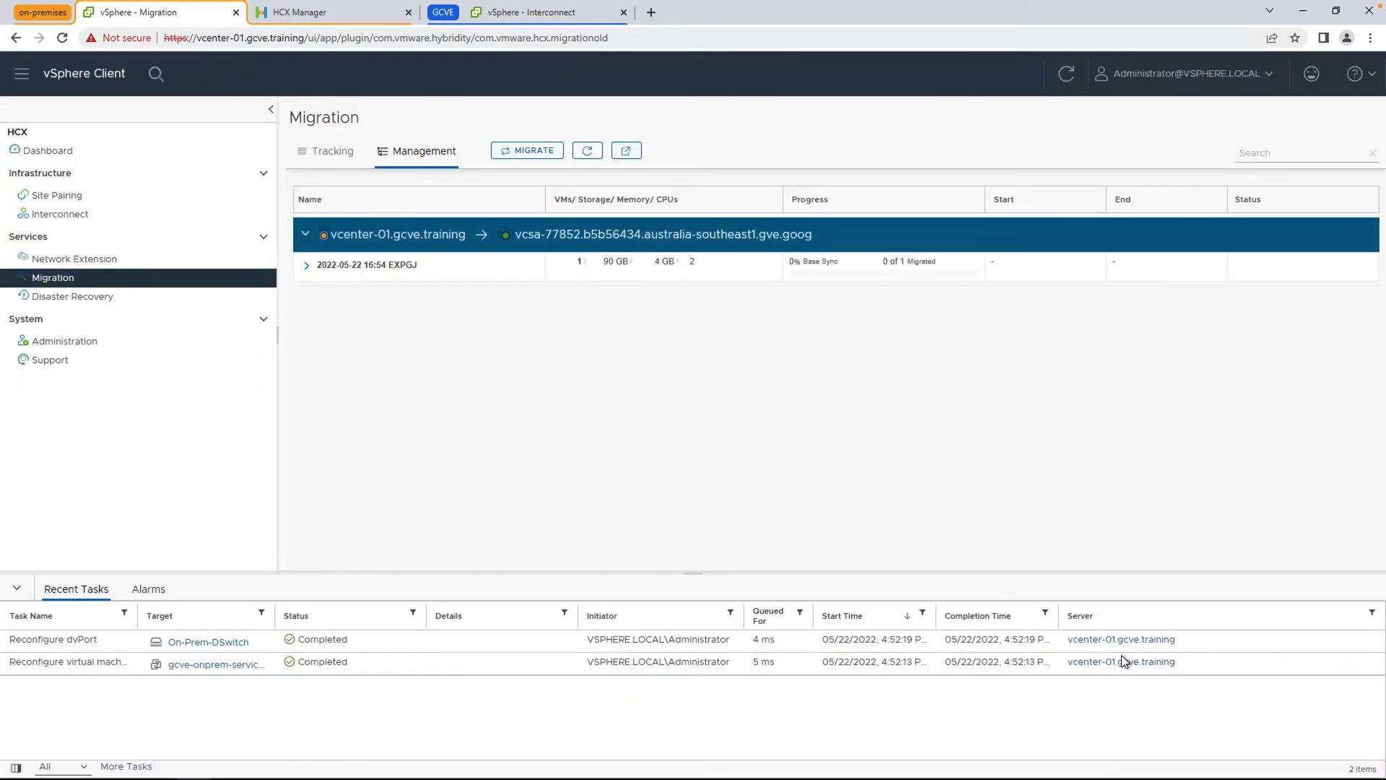
mouse_move(312, 278)
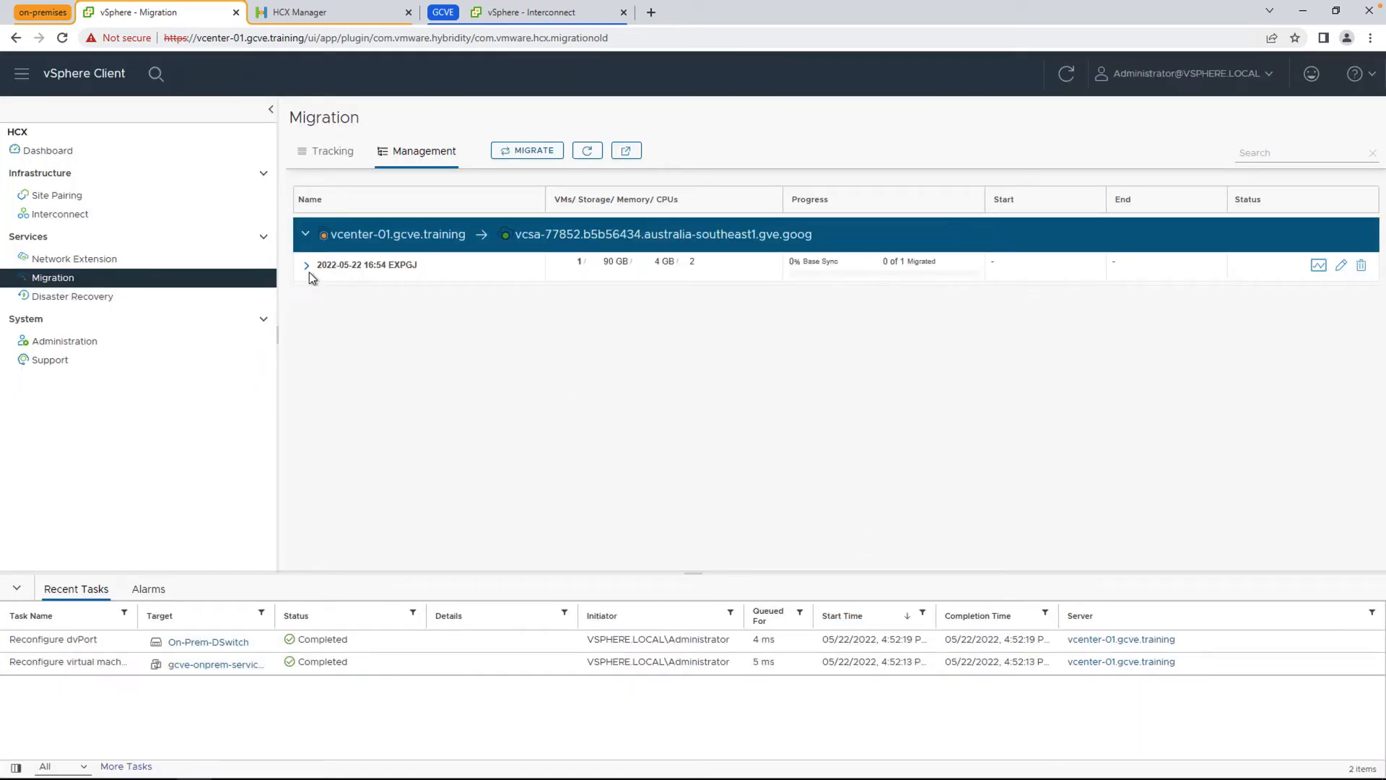
click(306, 265)
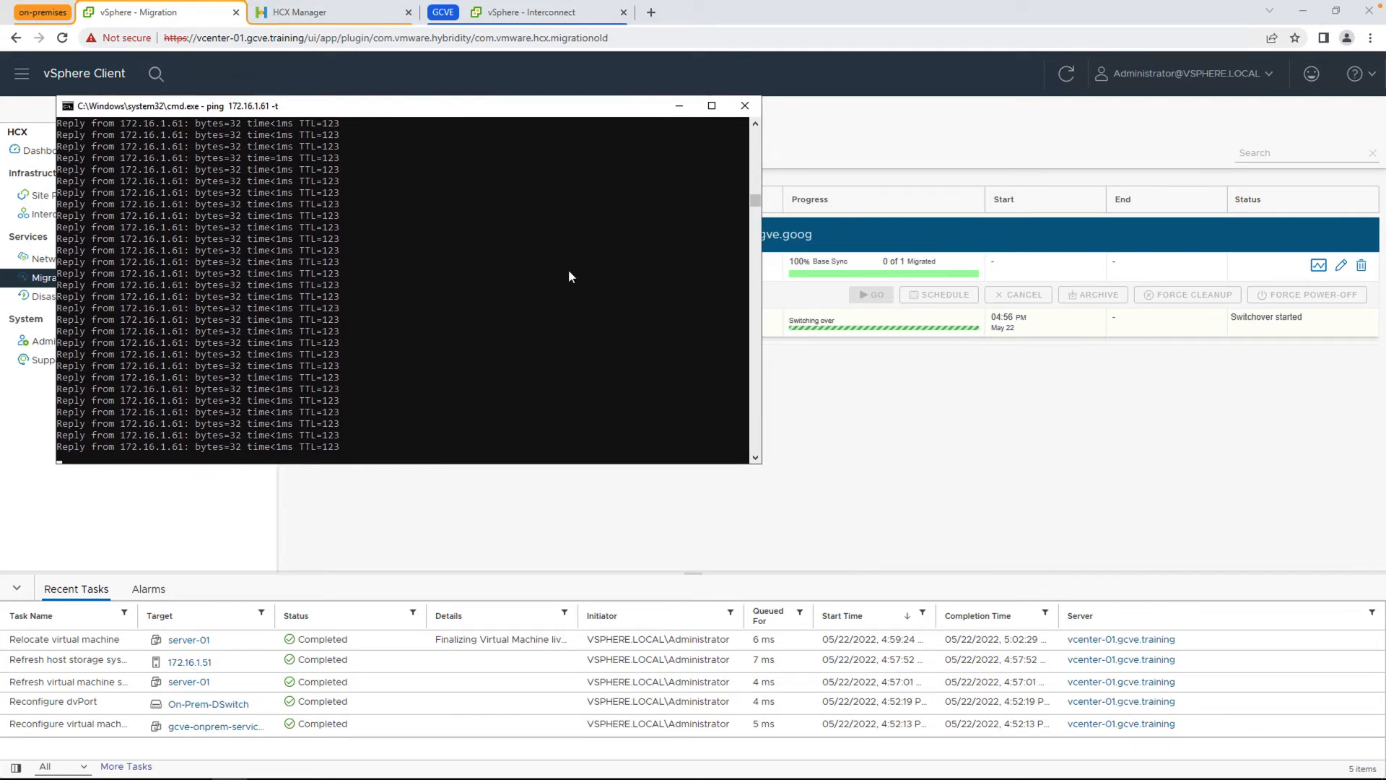
mouse_move(725, 482)
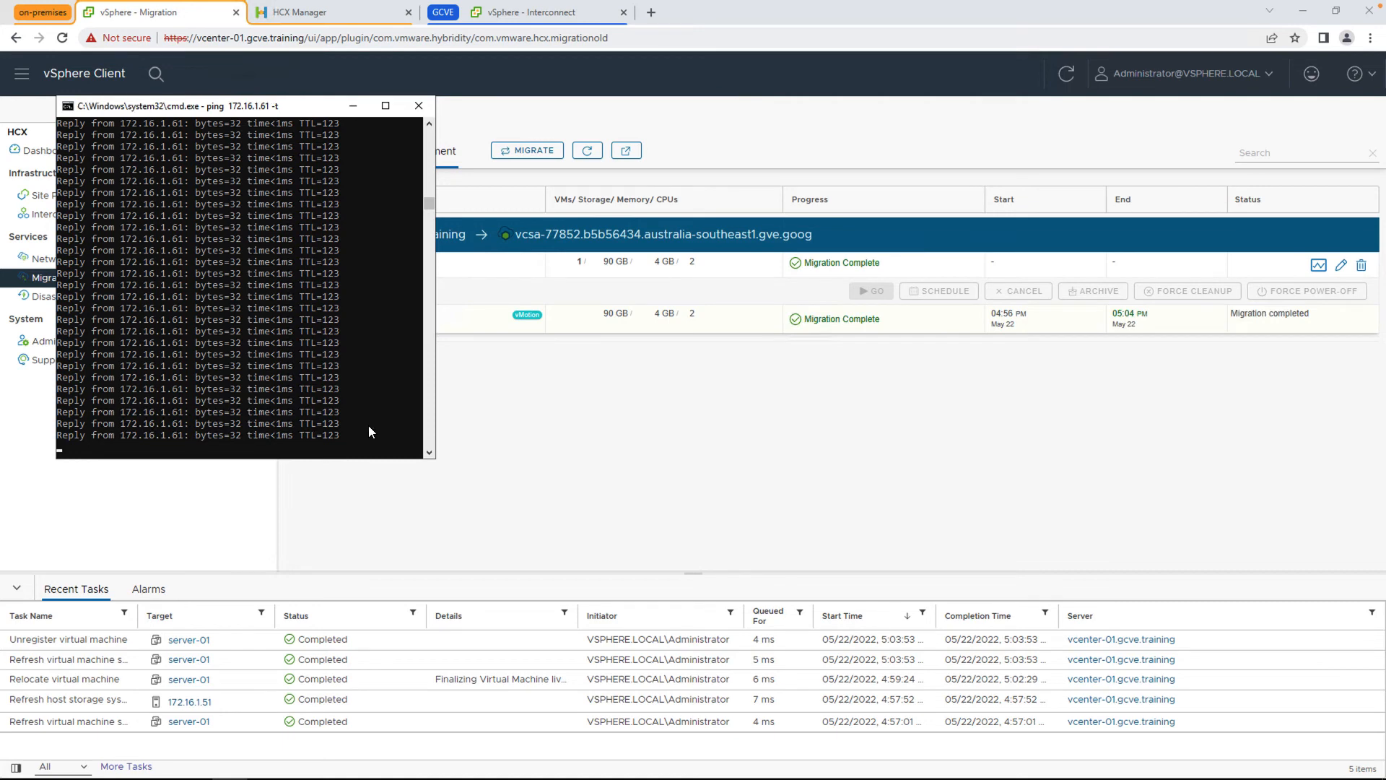
Step: Stop the ping to 172.16.1.61 showing 571 of 572 replies, and clear the Command Prompt away
key(Ctrl+c)
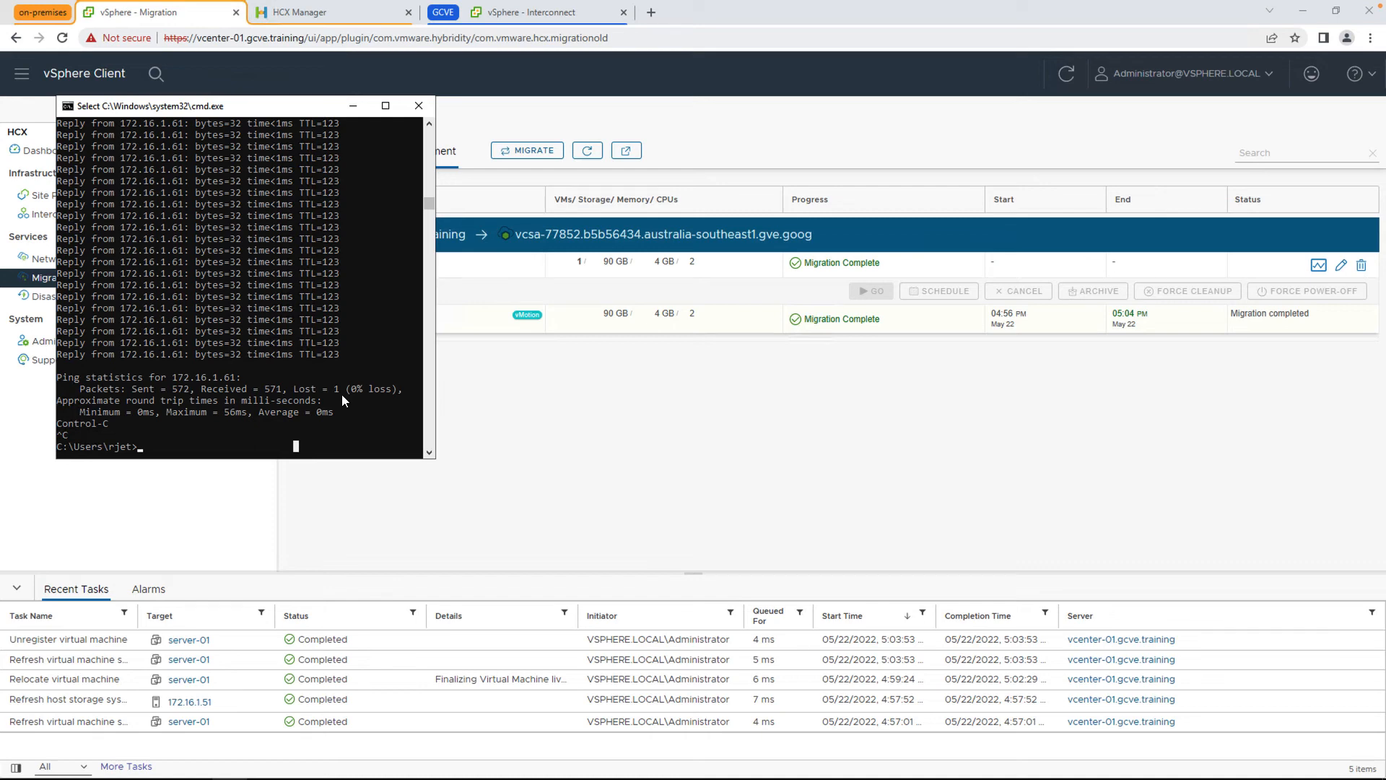
click(418, 105)
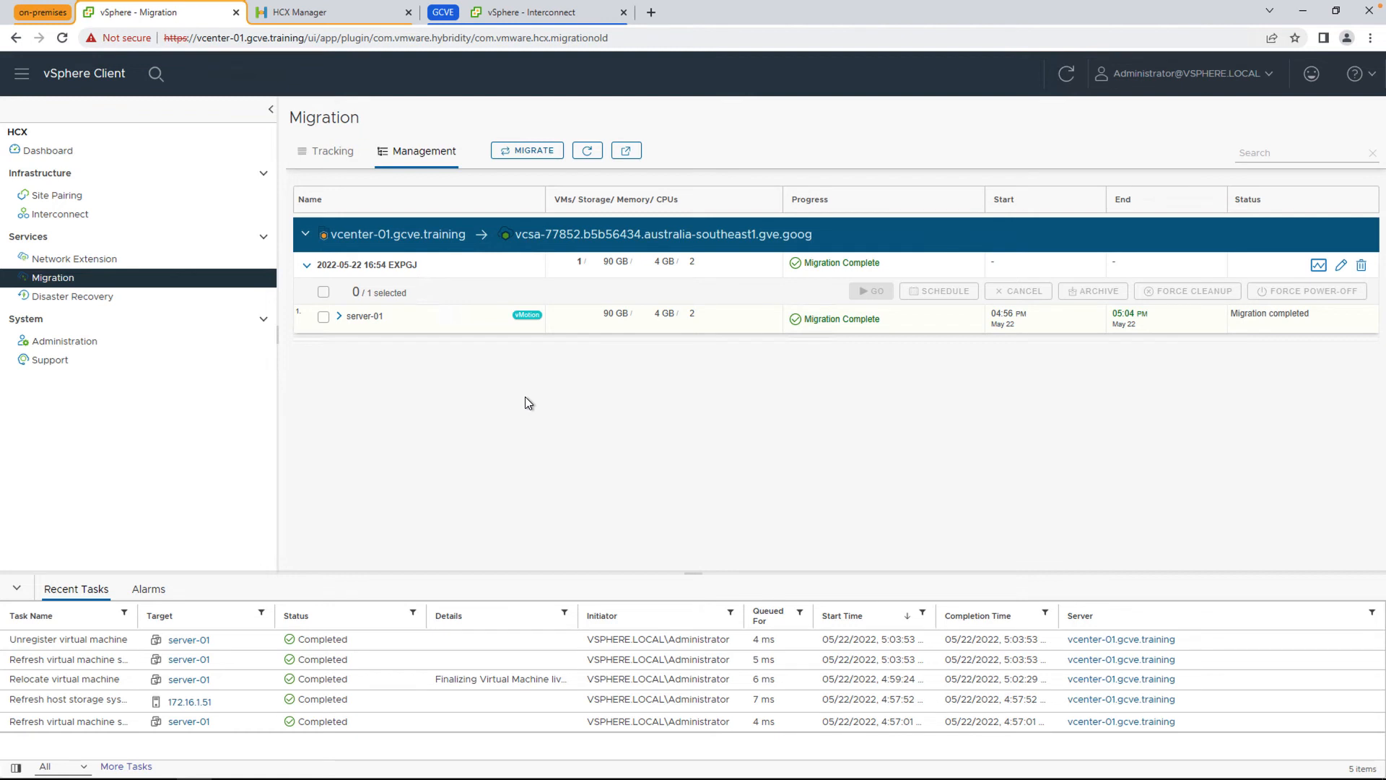
mouse_move(521, 154)
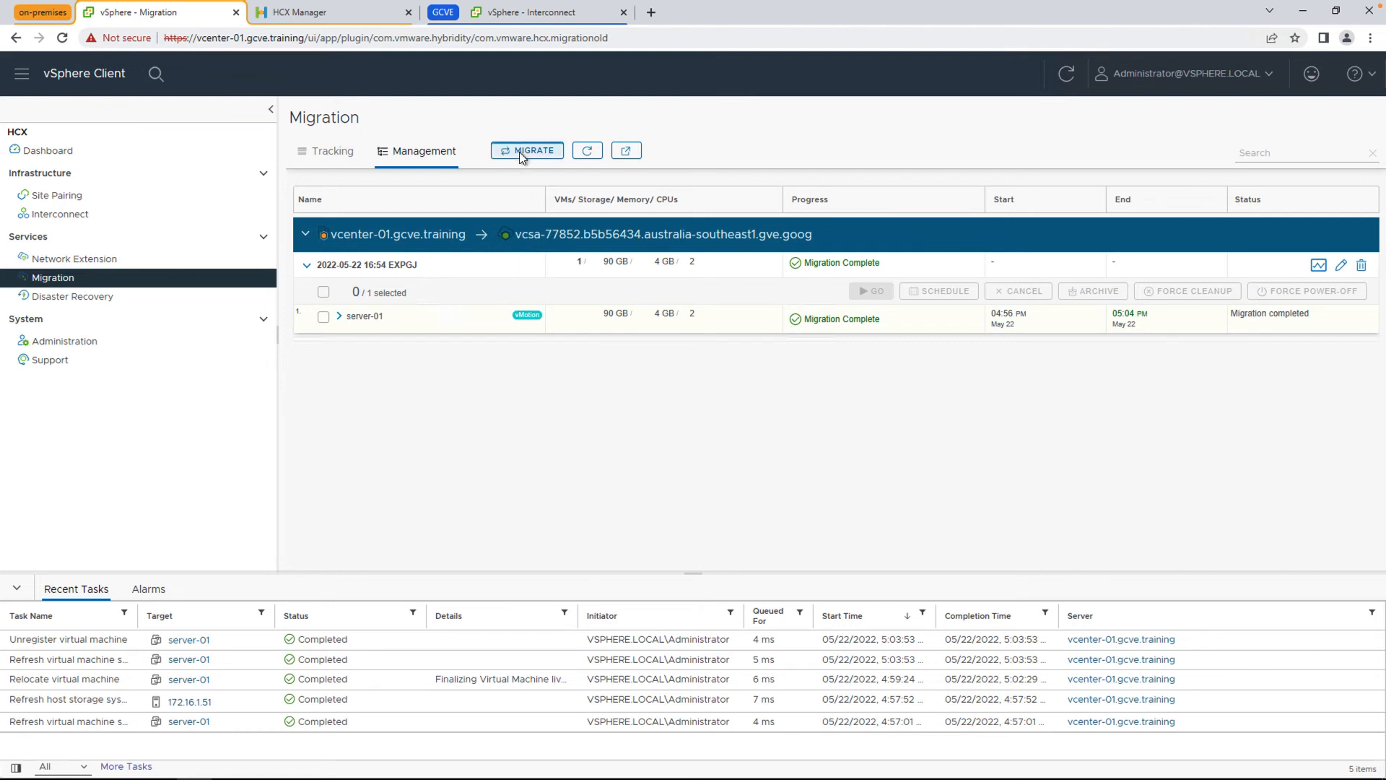
click(527, 150)
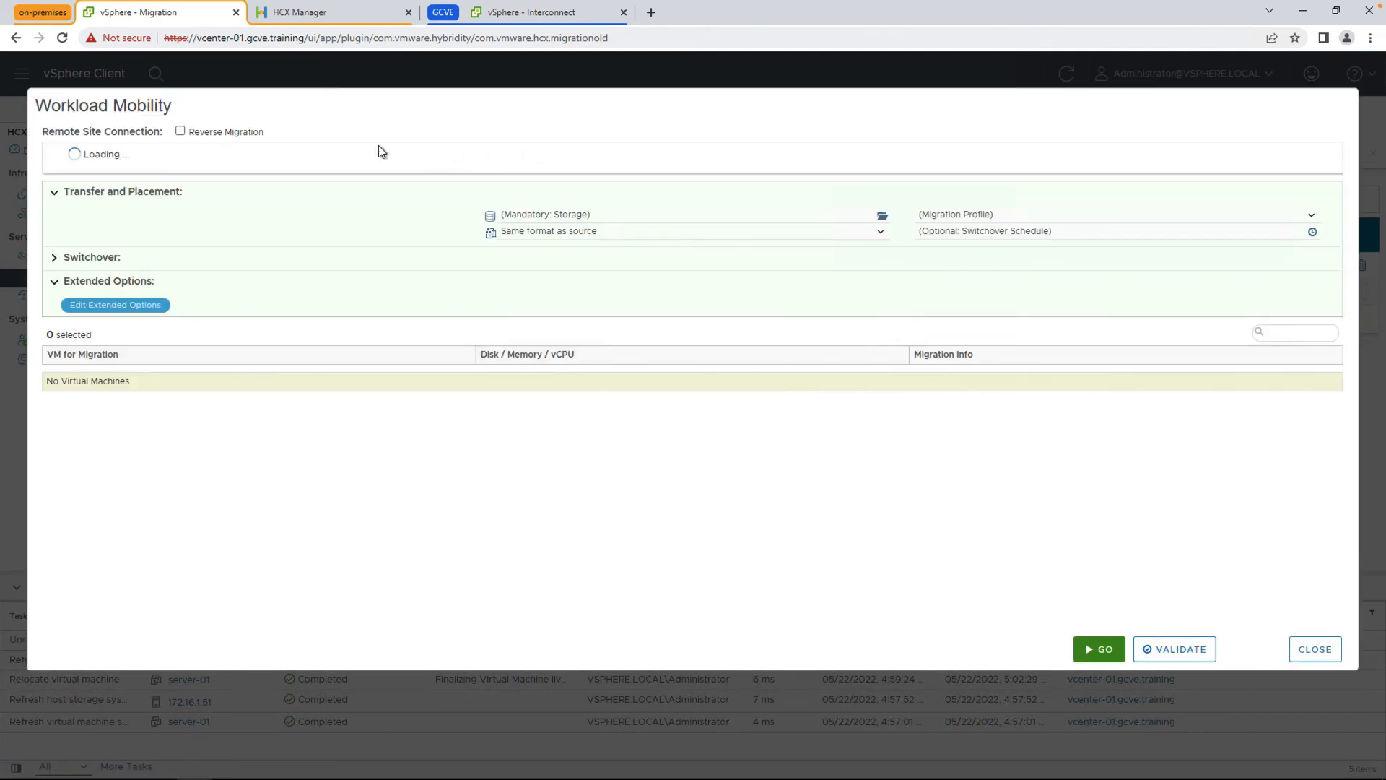
mouse_move(197, 141)
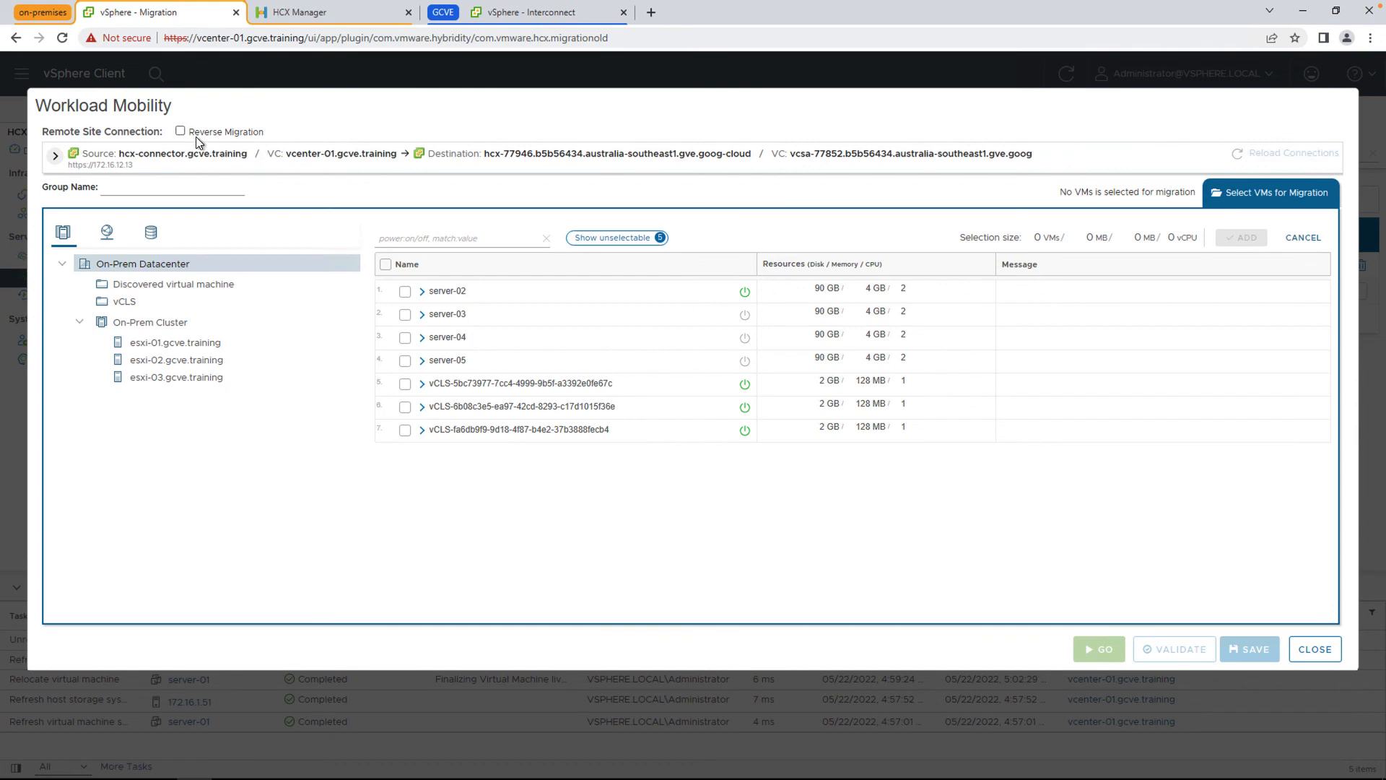
mouse_move(200, 143)
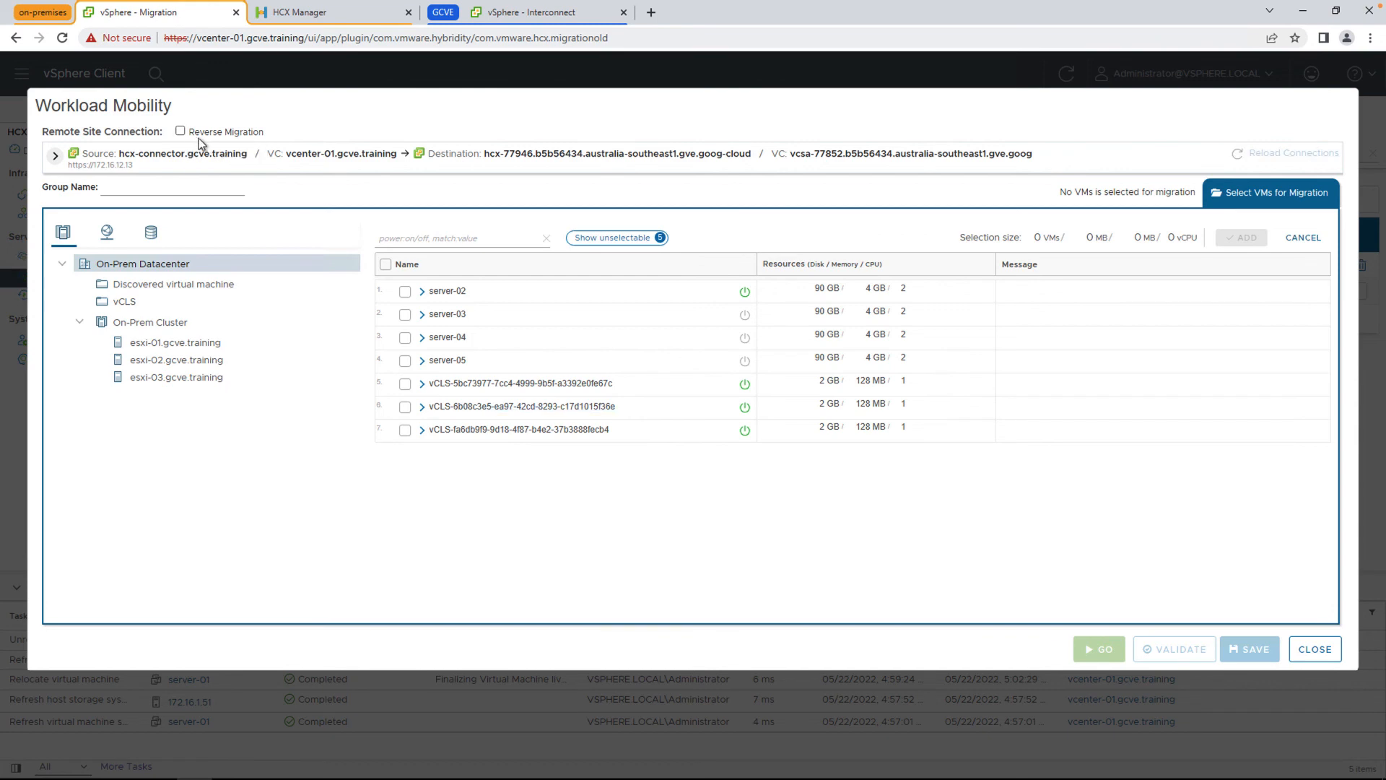
click(1314, 650)
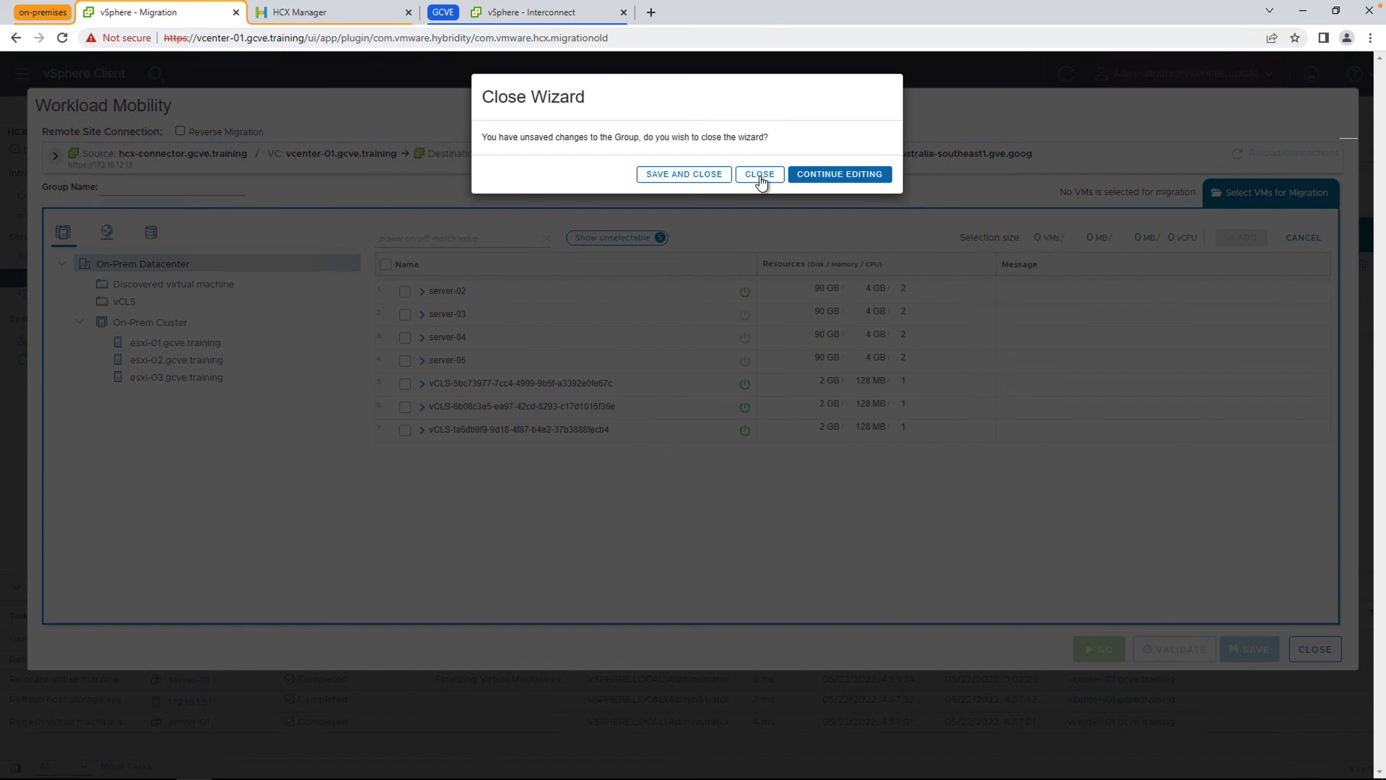
click(759, 173)
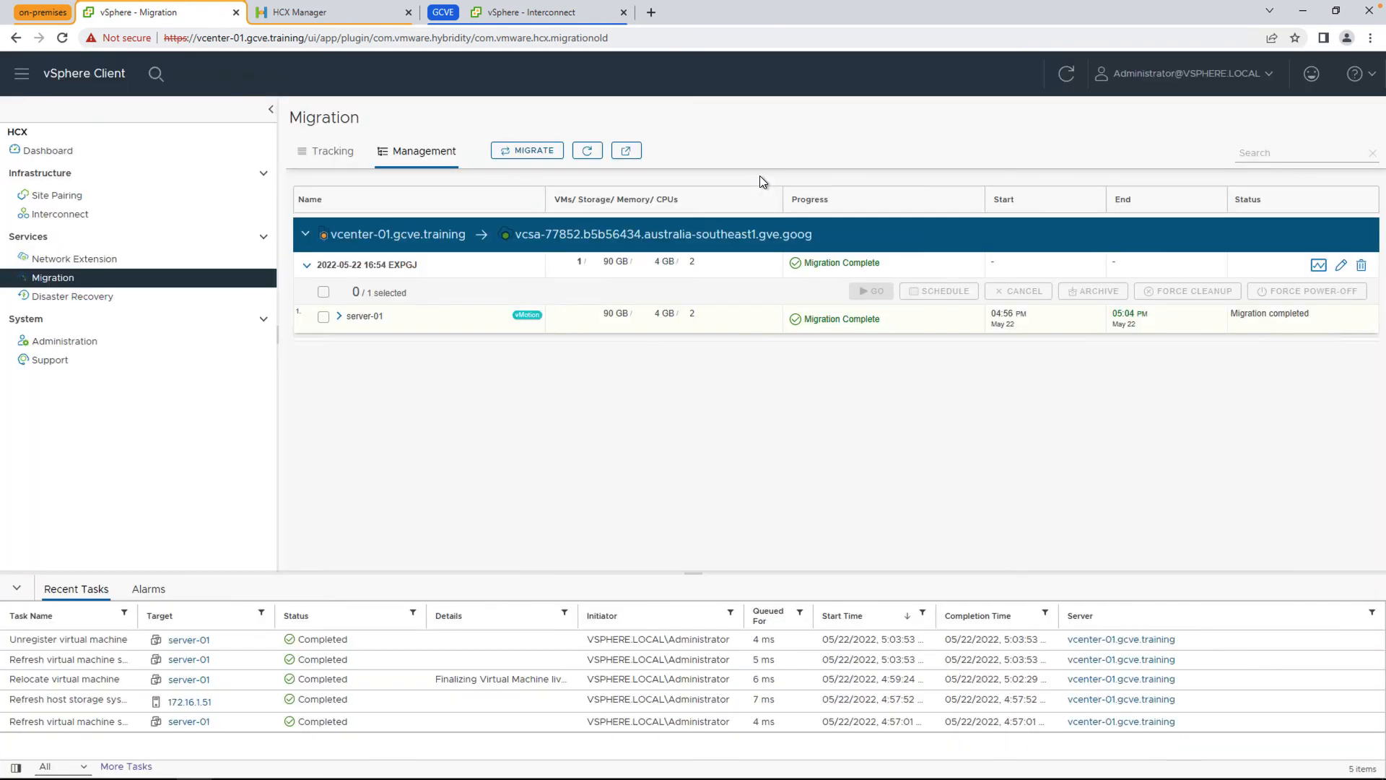
mouse_move(72, 296)
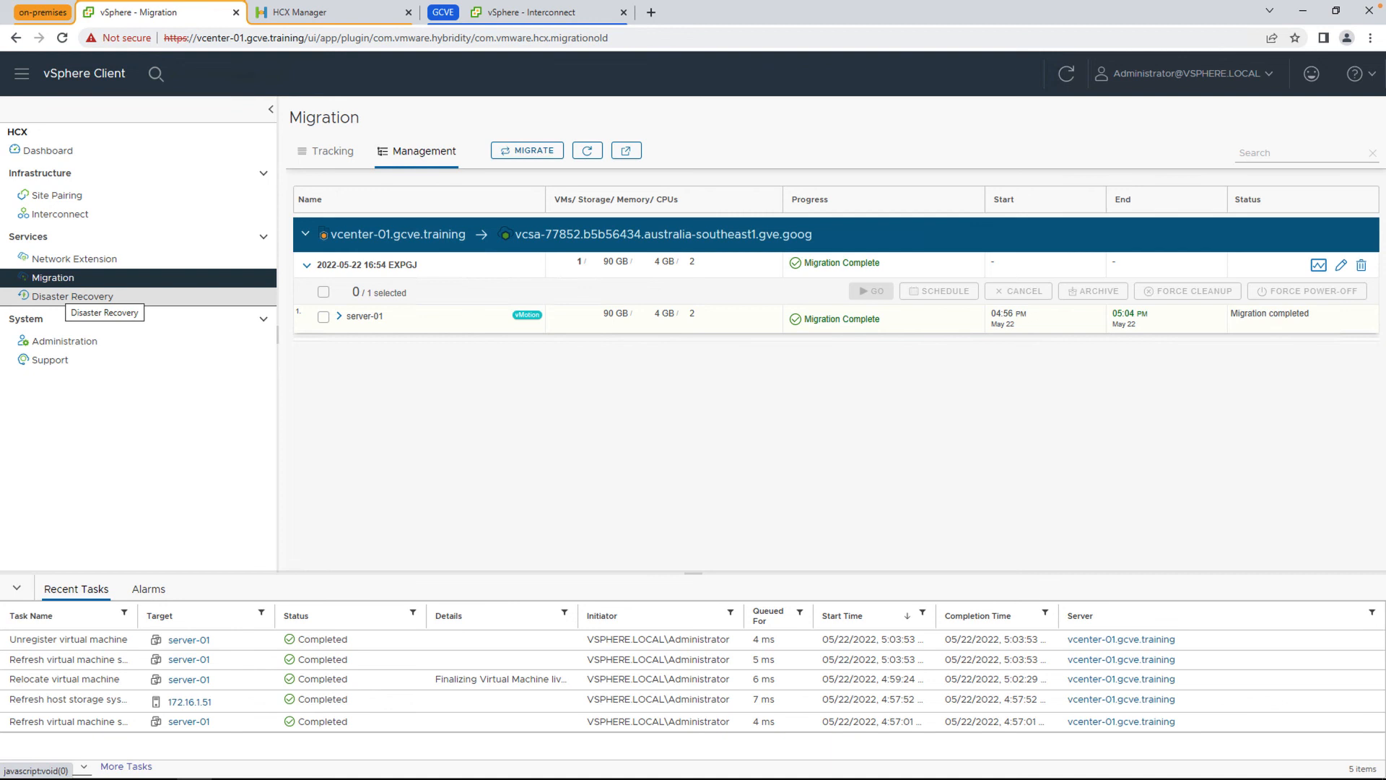